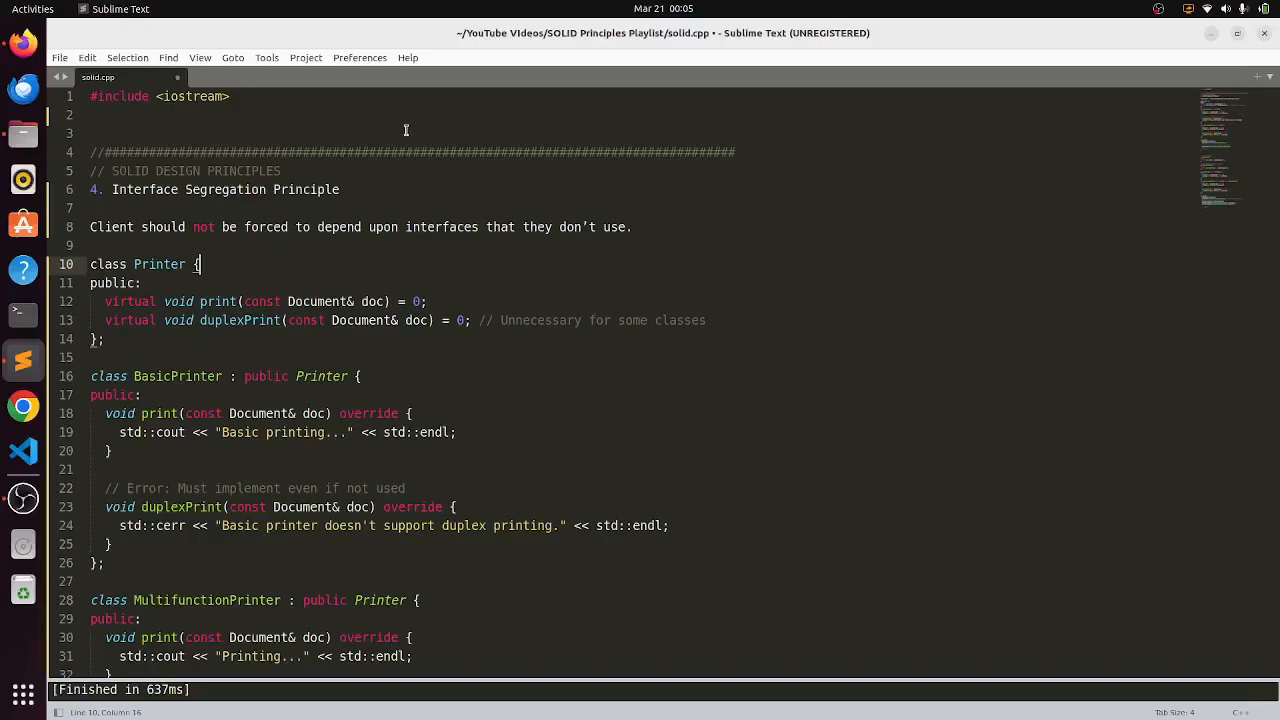
pyautogui.moveTo(386, 189)
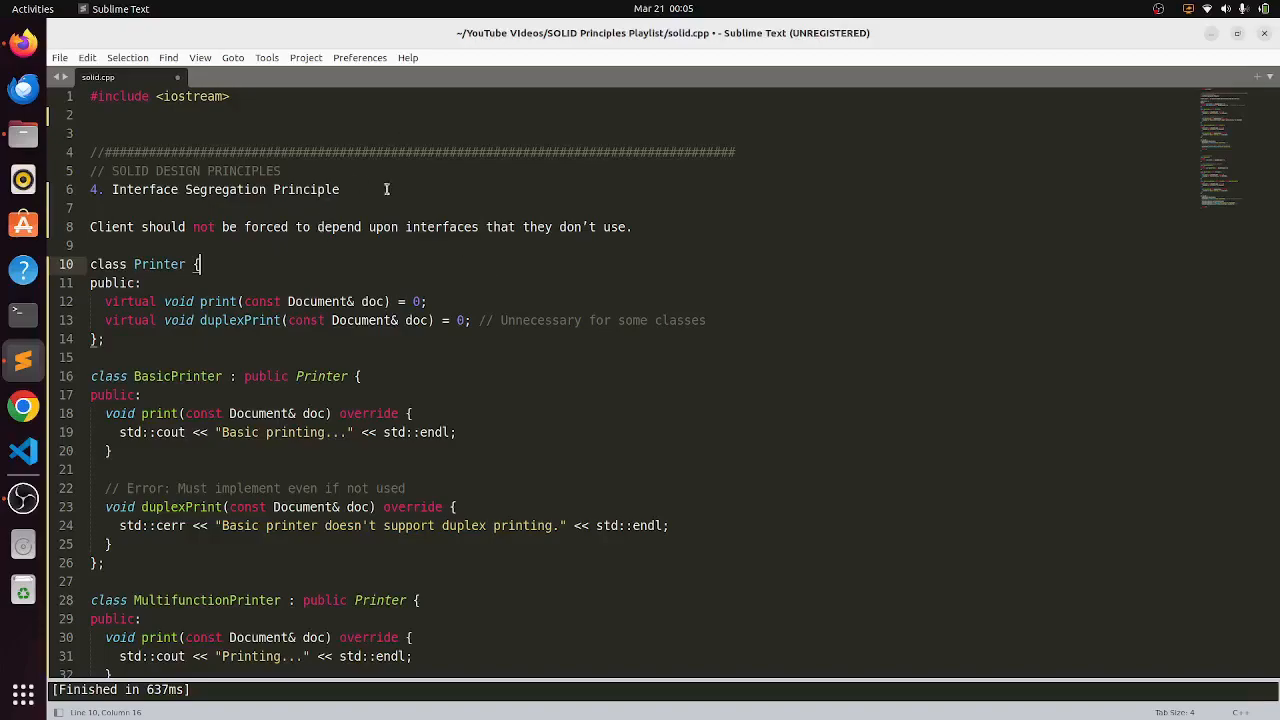
pyautogui.moveTo(647, 237)
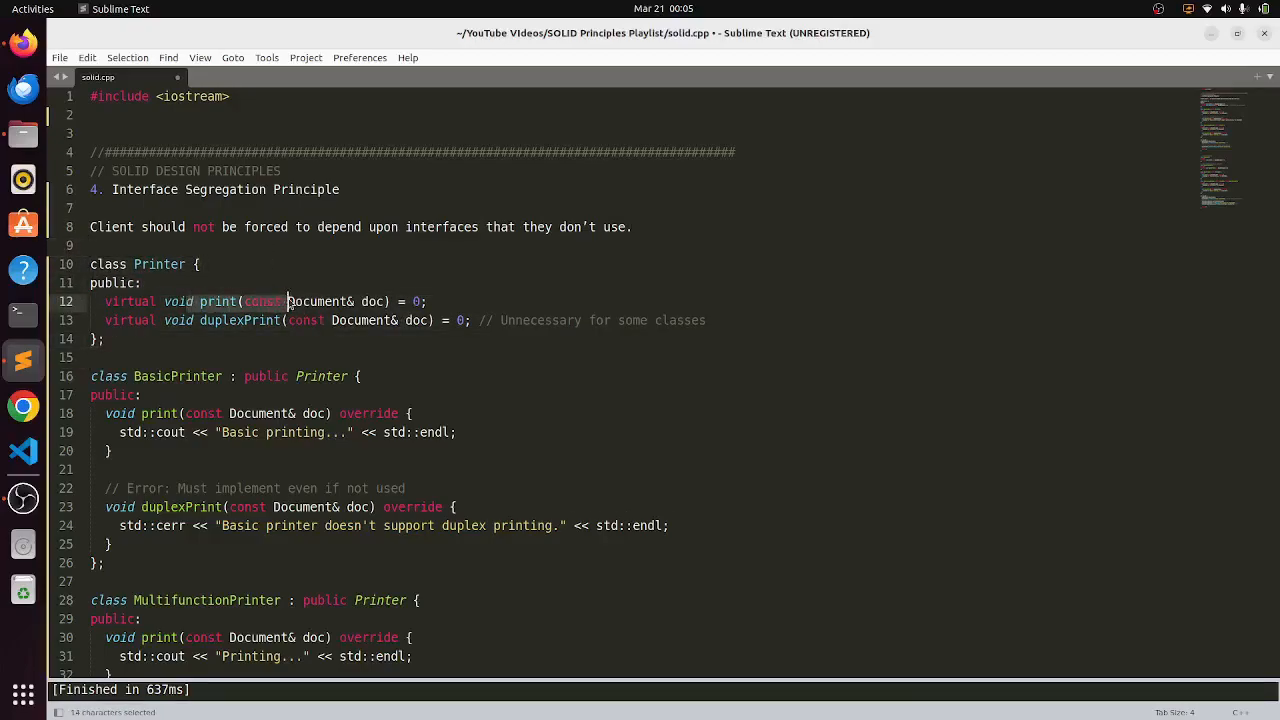
pyautogui.moveTo(287, 301); pyautogui.dragTo(367, 320)
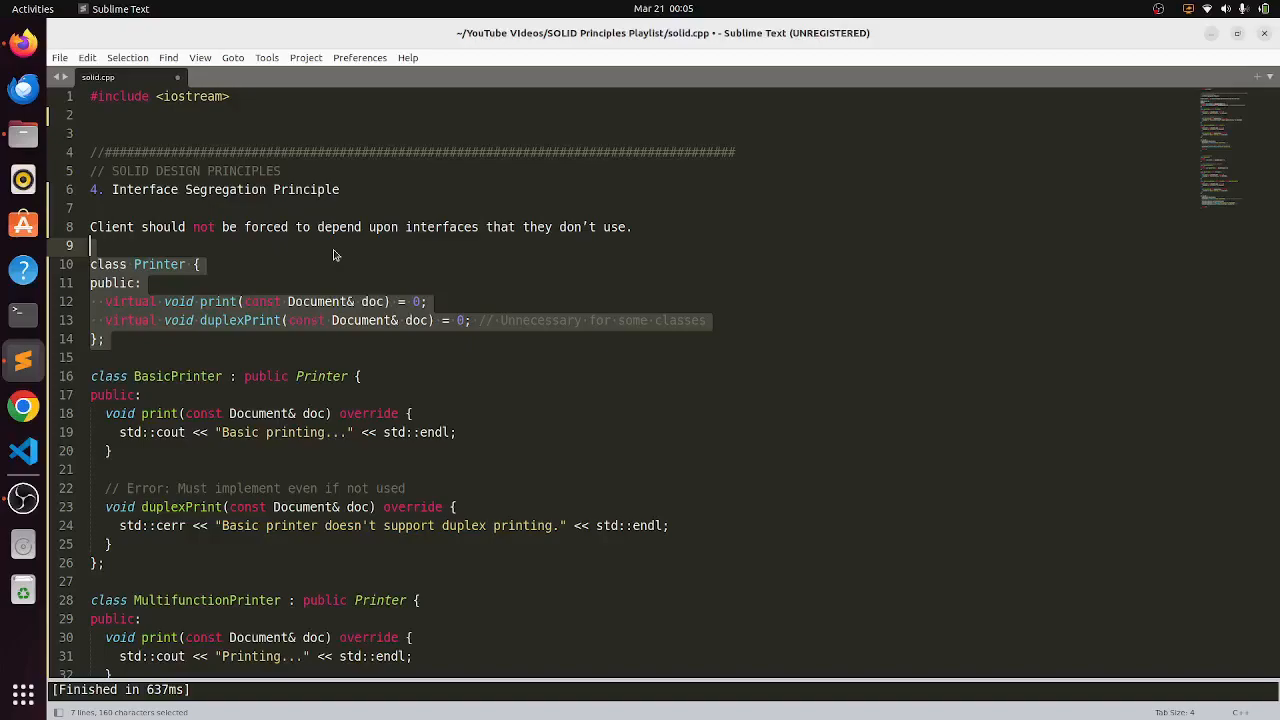
pyautogui.click(250, 253)
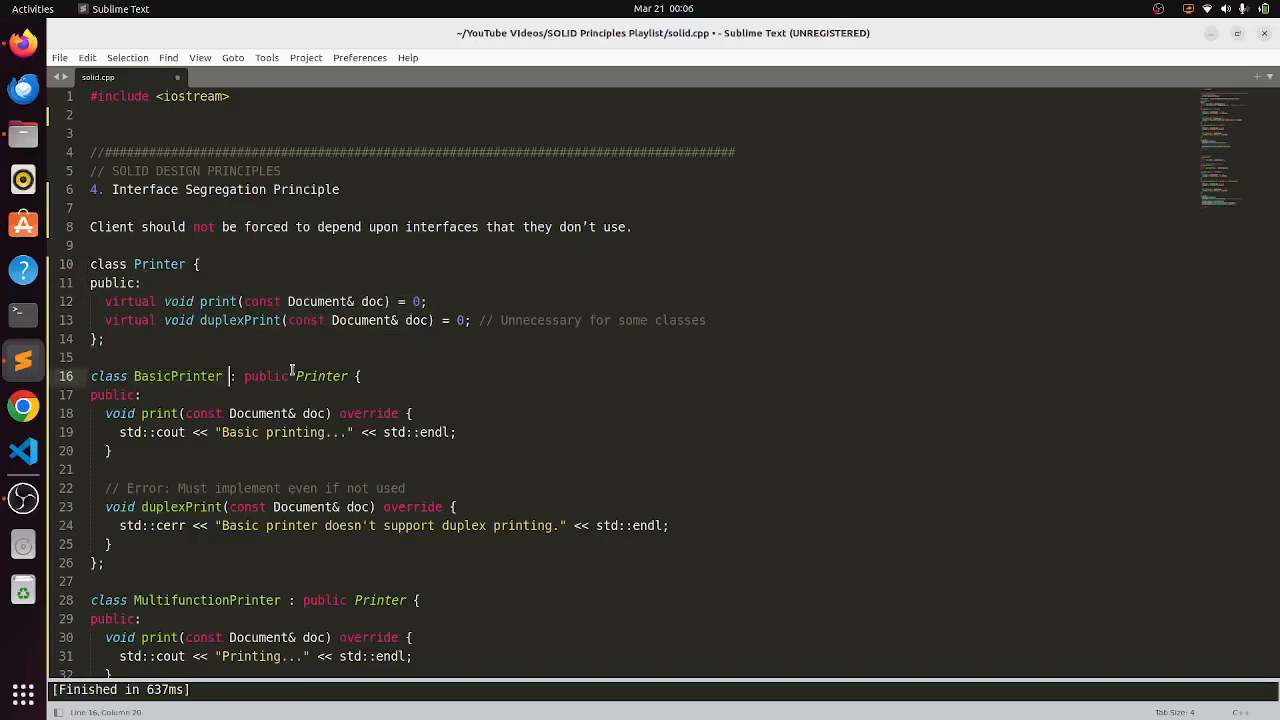
pyautogui.click(362, 376)
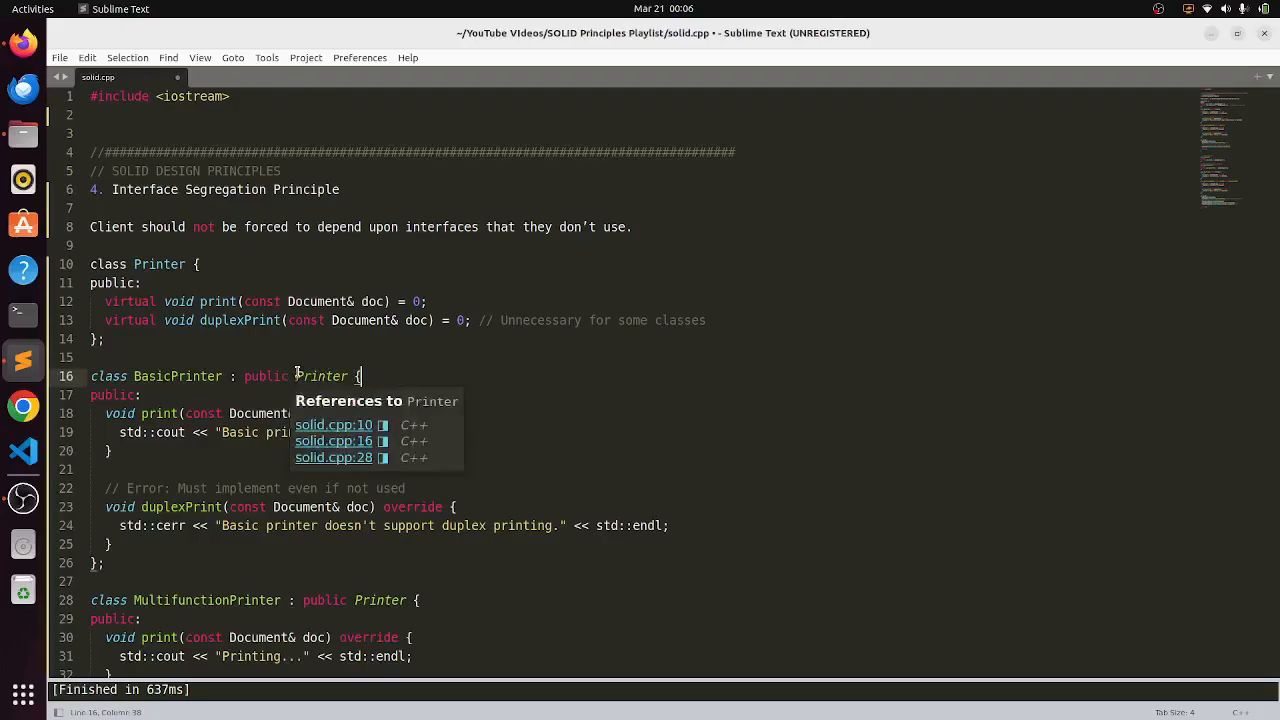
pyautogui.click(140, 432)
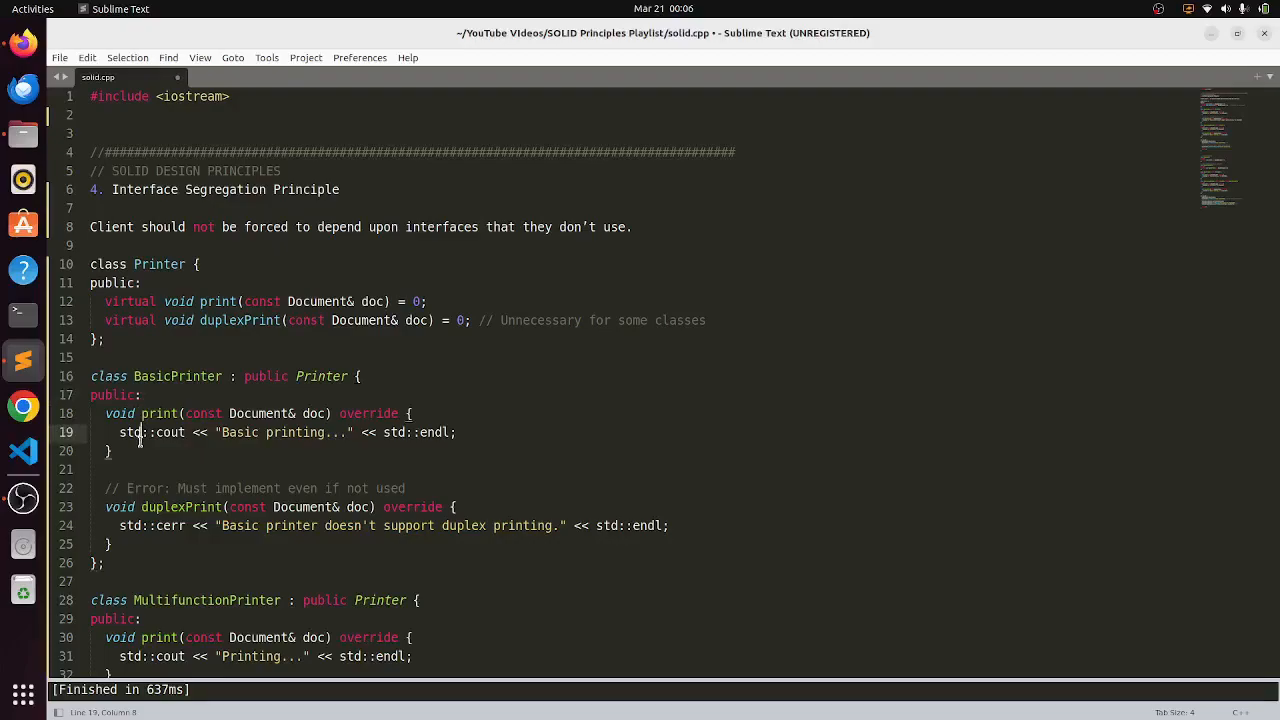
pyautogui.moveTo(97, 413); pyautogui.dragTo(141, 432)
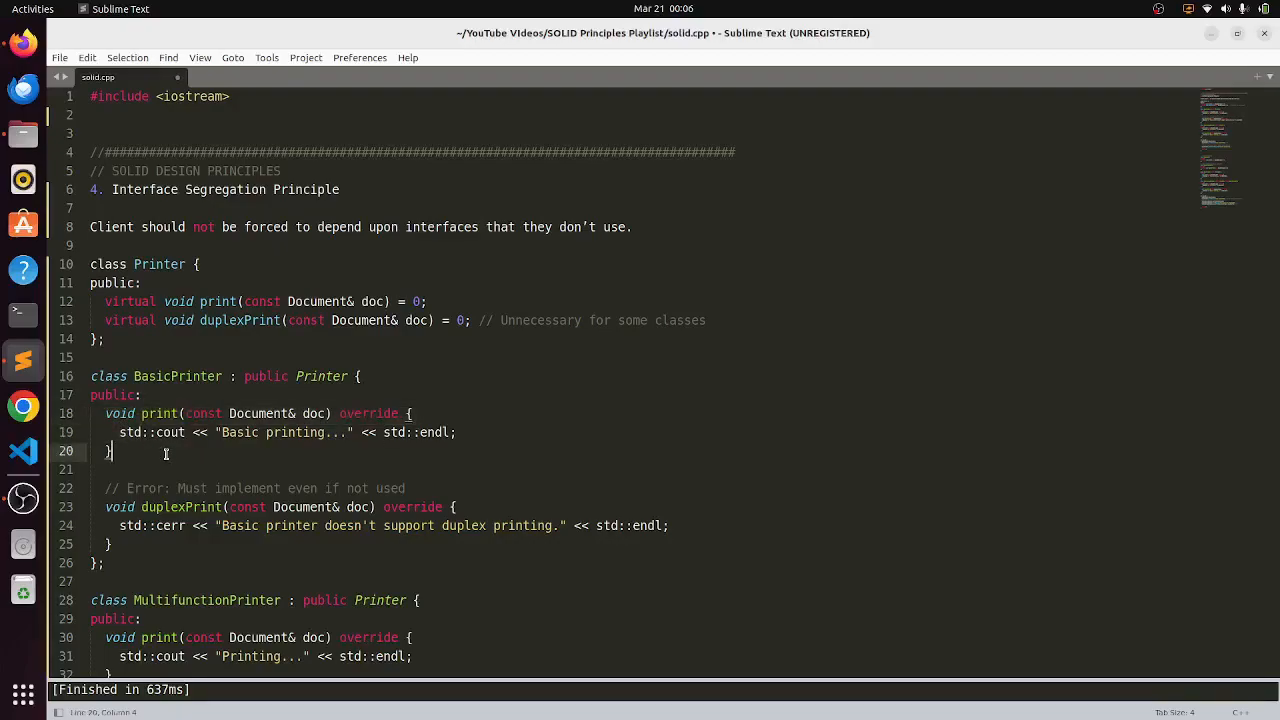
pyautogui.moveTo(86, 500)
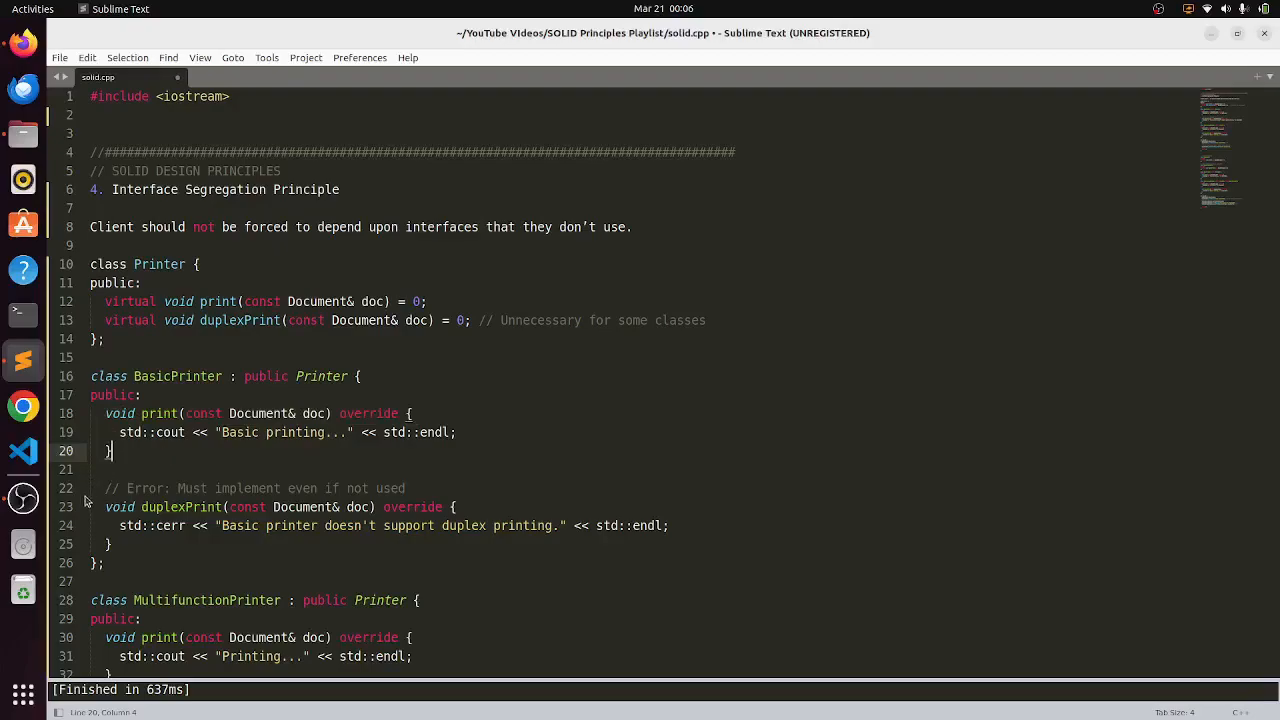
pyautogui.moveTo(105, 507); pyautogui.dragTo(110, 544)
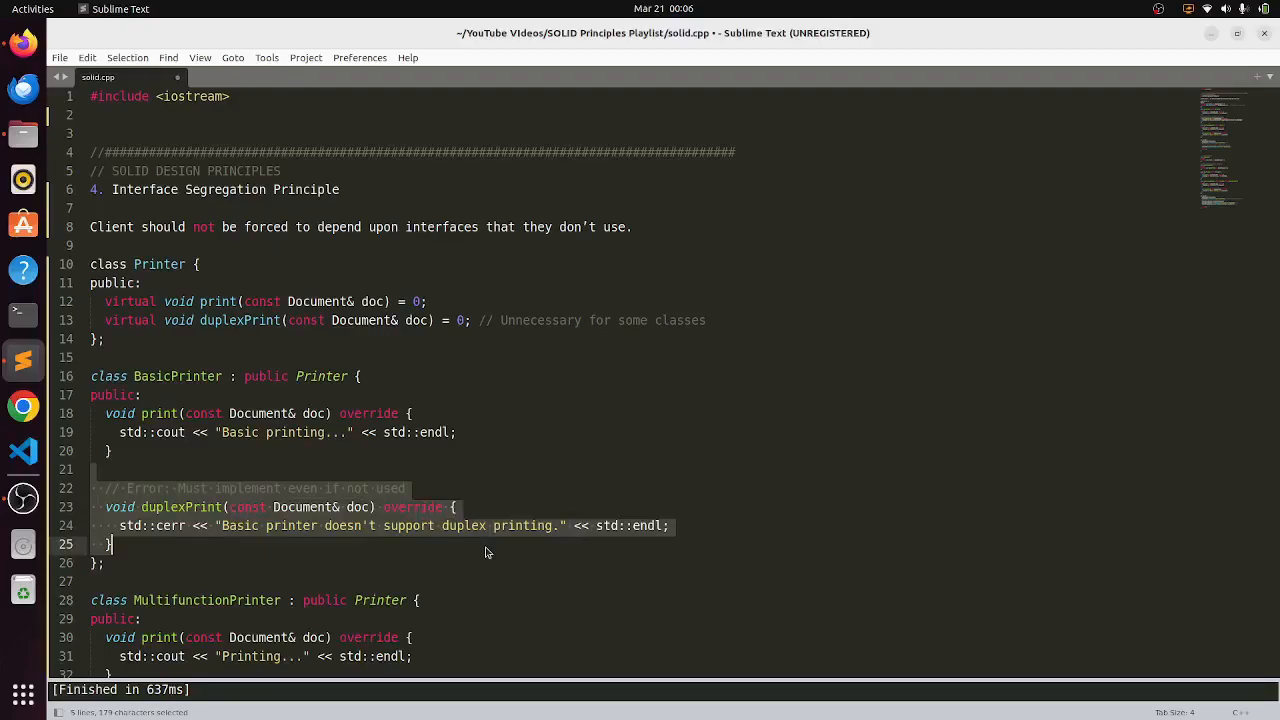
pyautogui.click(445, 525)
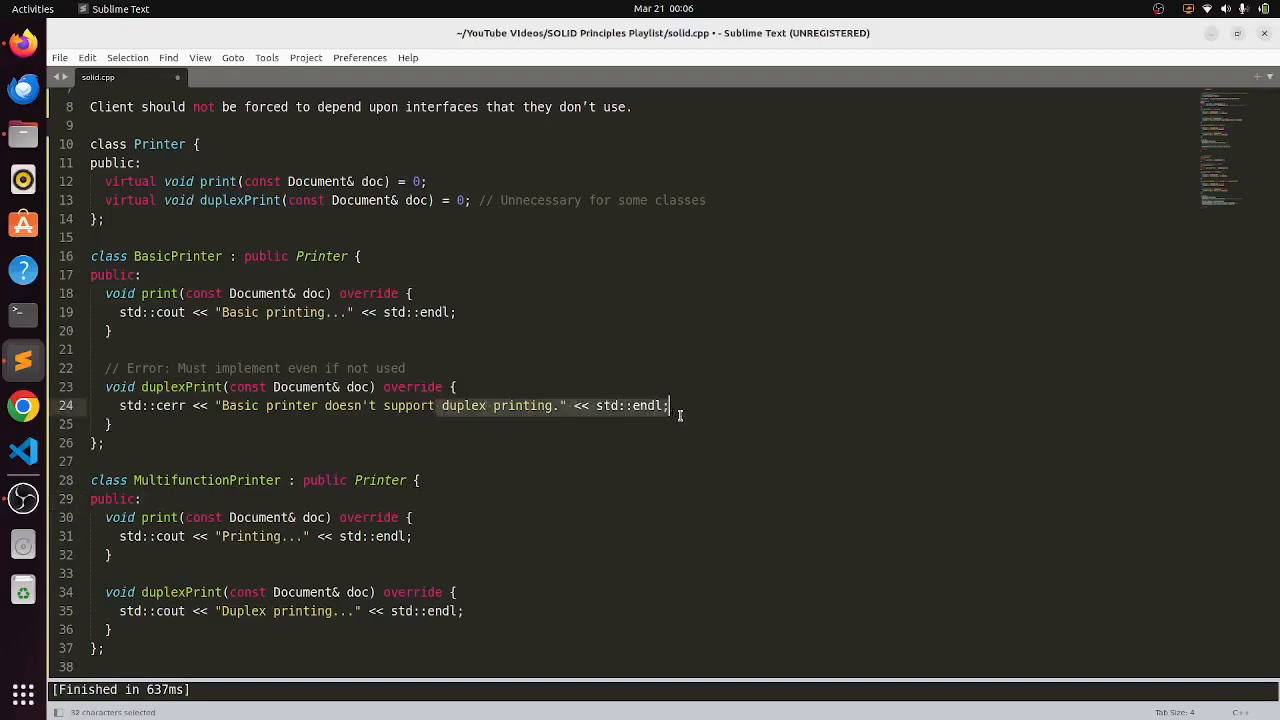
pyautogui.click(680, 405)
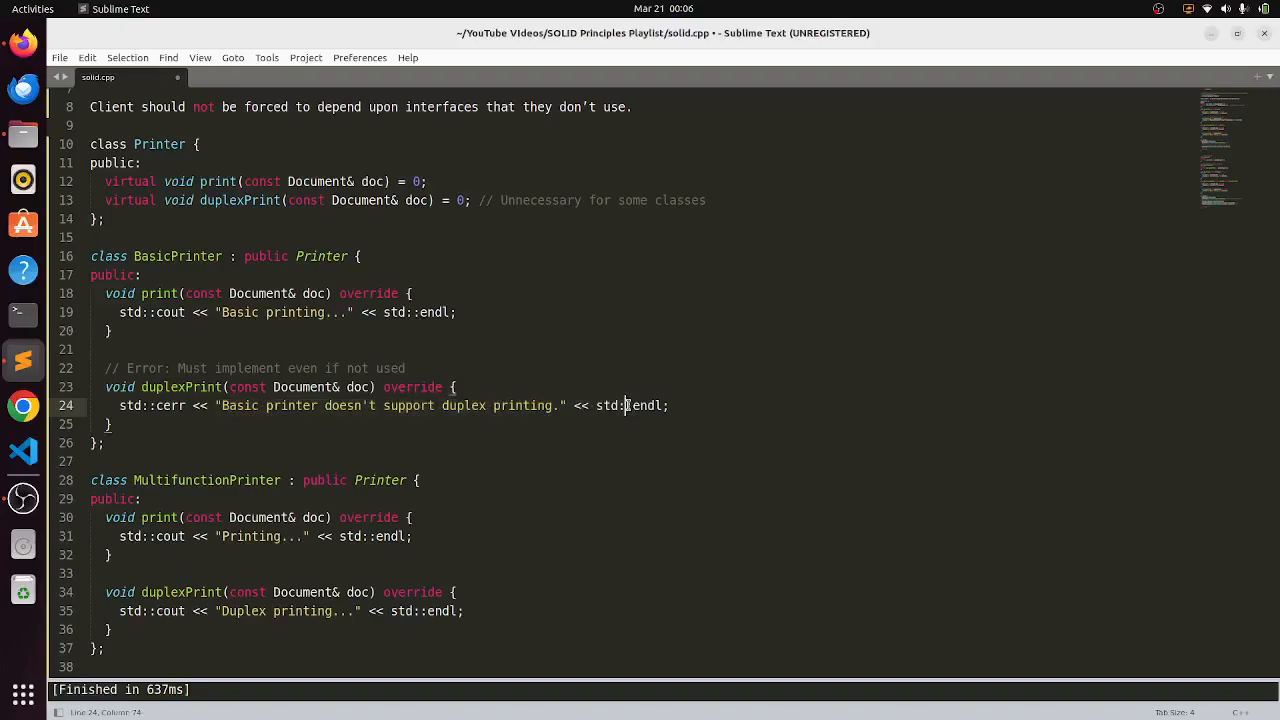
pyautogui.moveTo(476, 341)
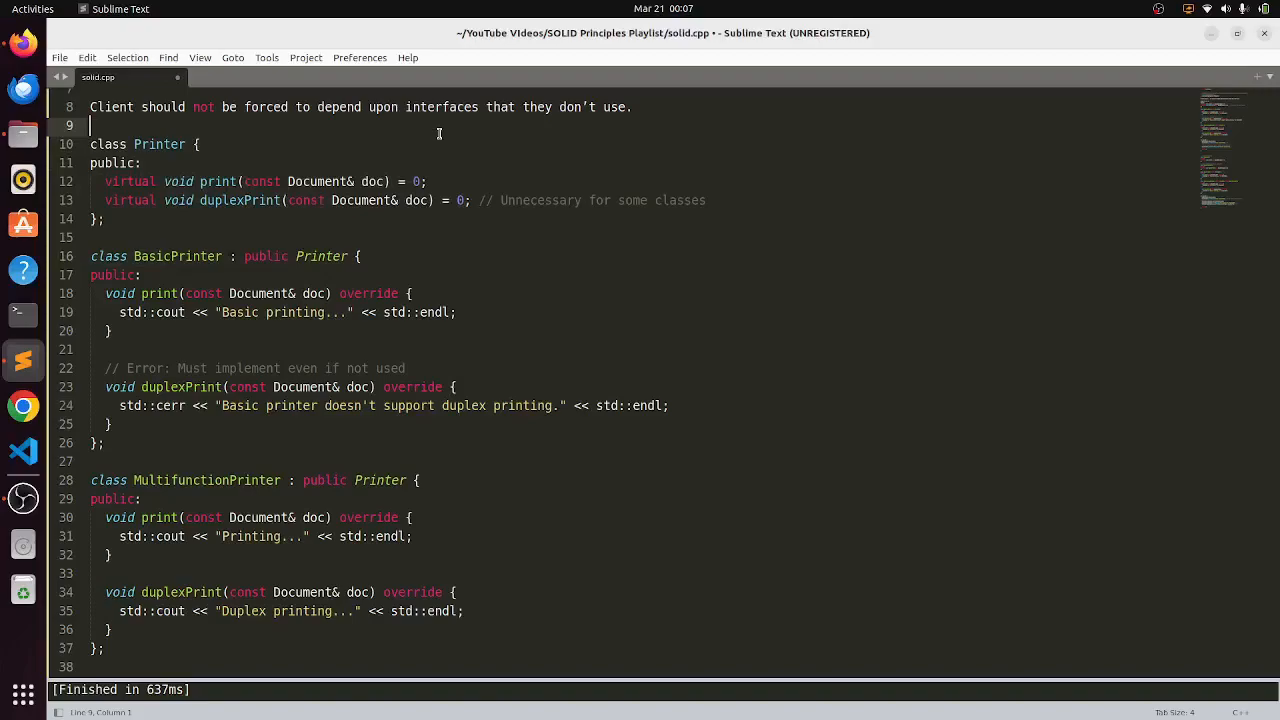
pyautogui.moveTo(287, 207)
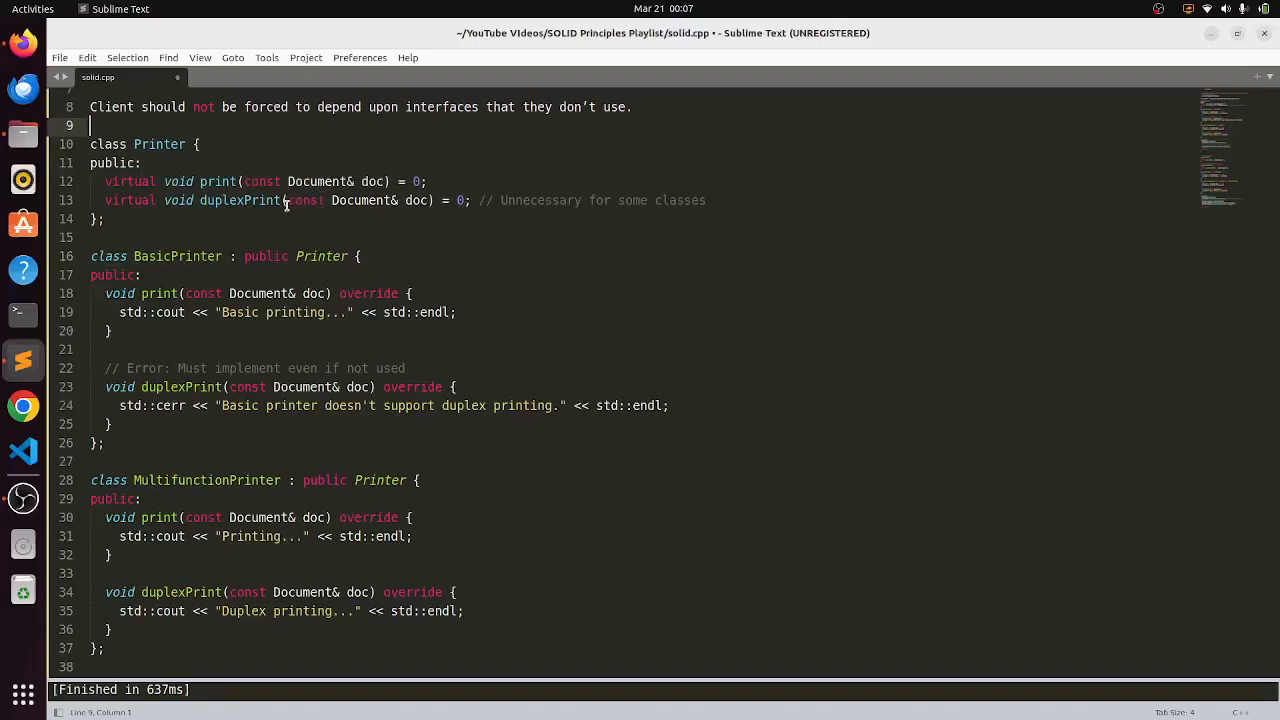
pyautogui.moveTo(286, 199); pyautogui.dragTo(425, 199)
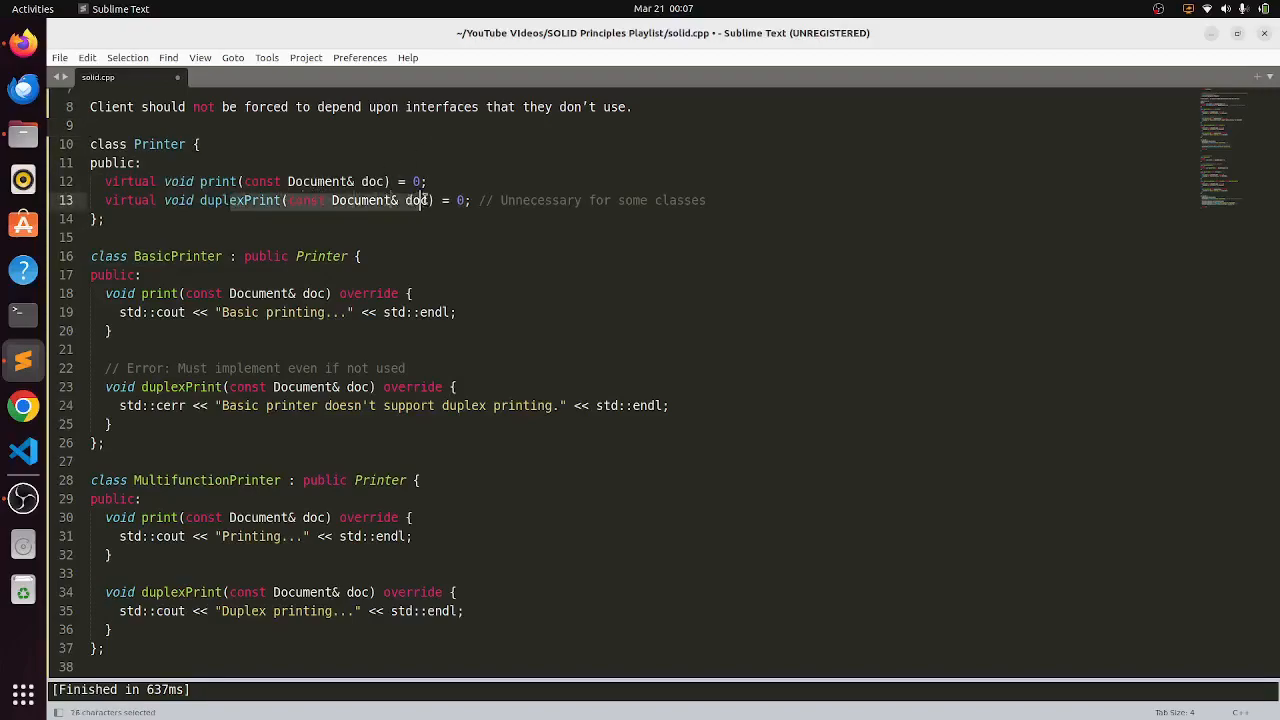
pyautogui.click(426, 200)
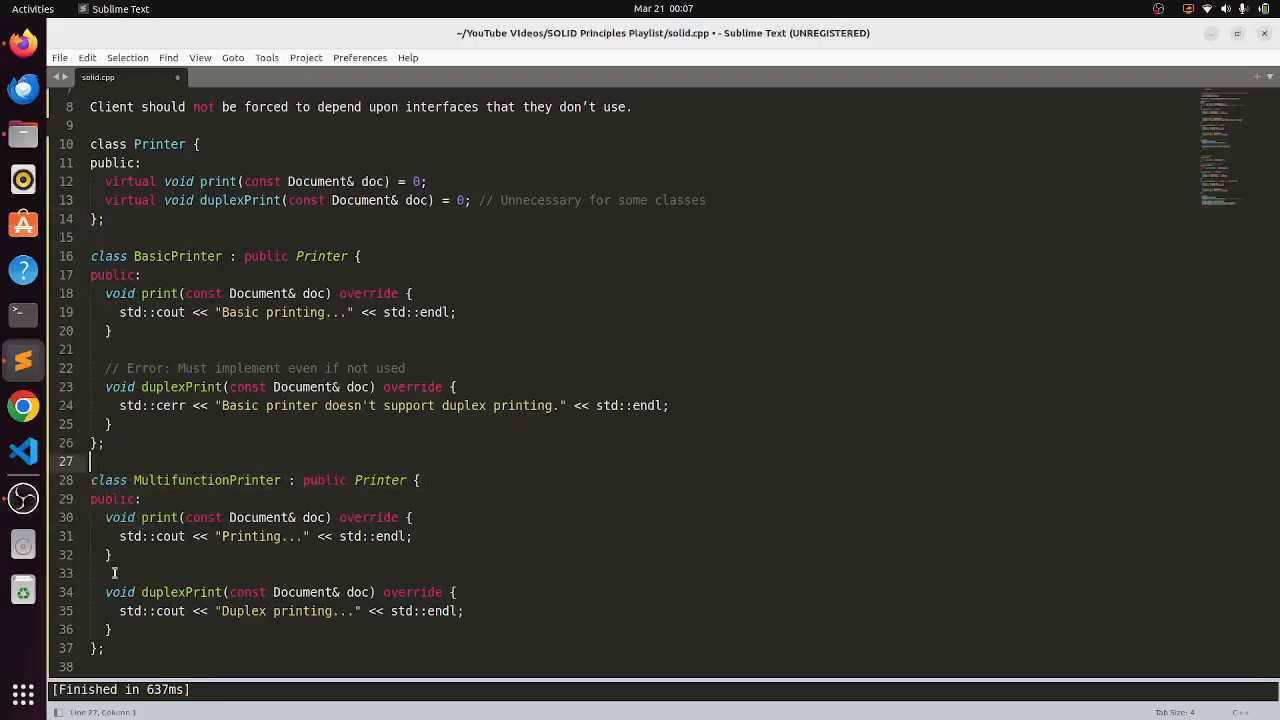
pyautogui.moveTo(108, 592); pyautogui.dragTo(112, 629)
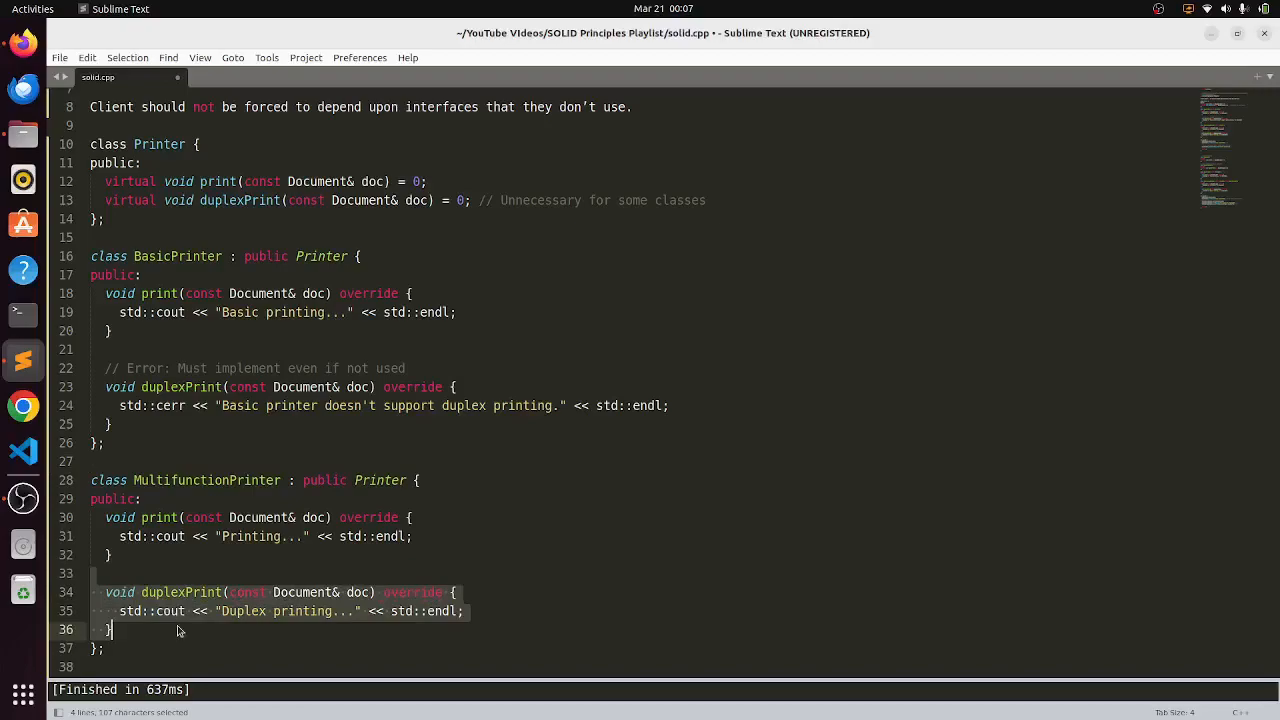
pyautogui.click(178, 628)
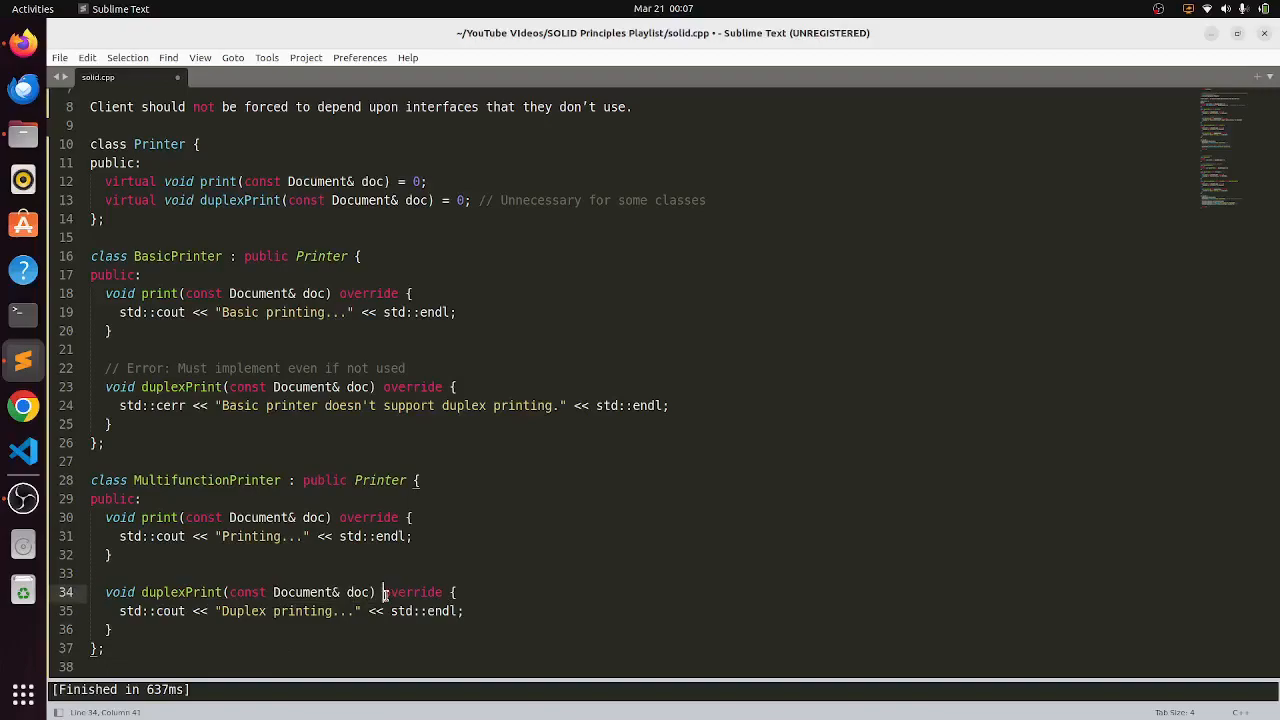
pyautogui.click(206, 480)
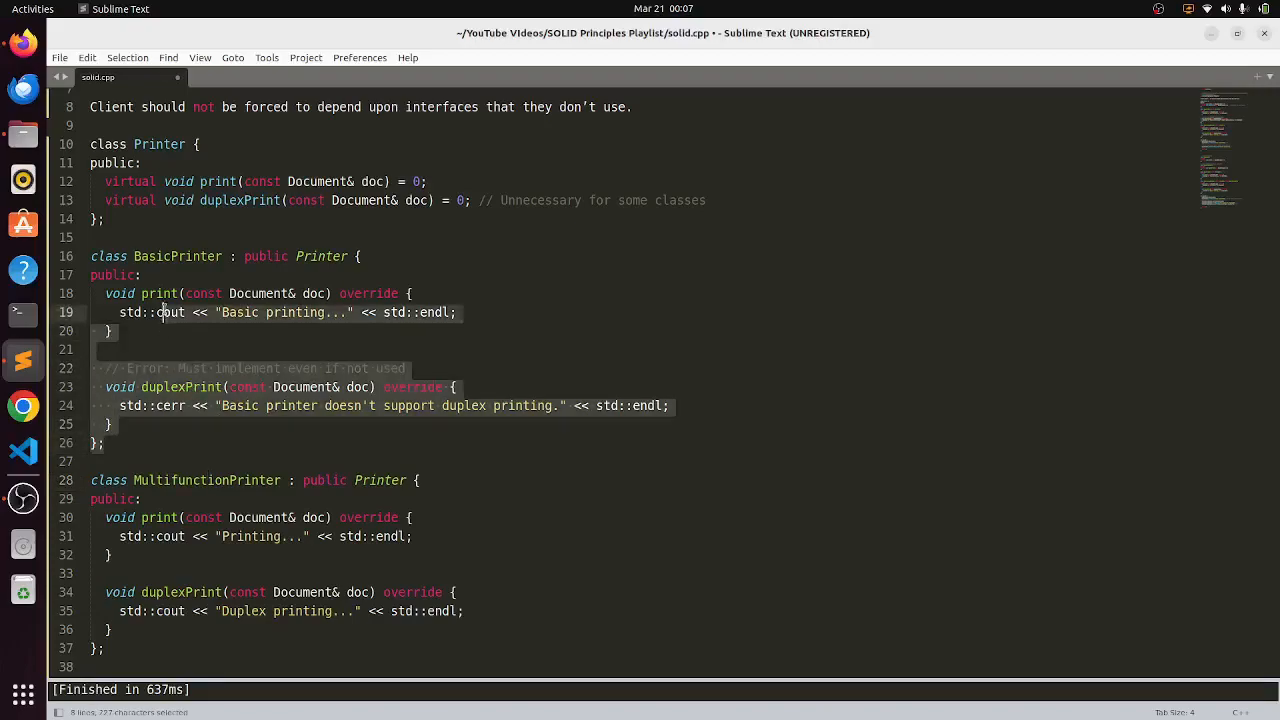
pyautogui.click(130, 256)
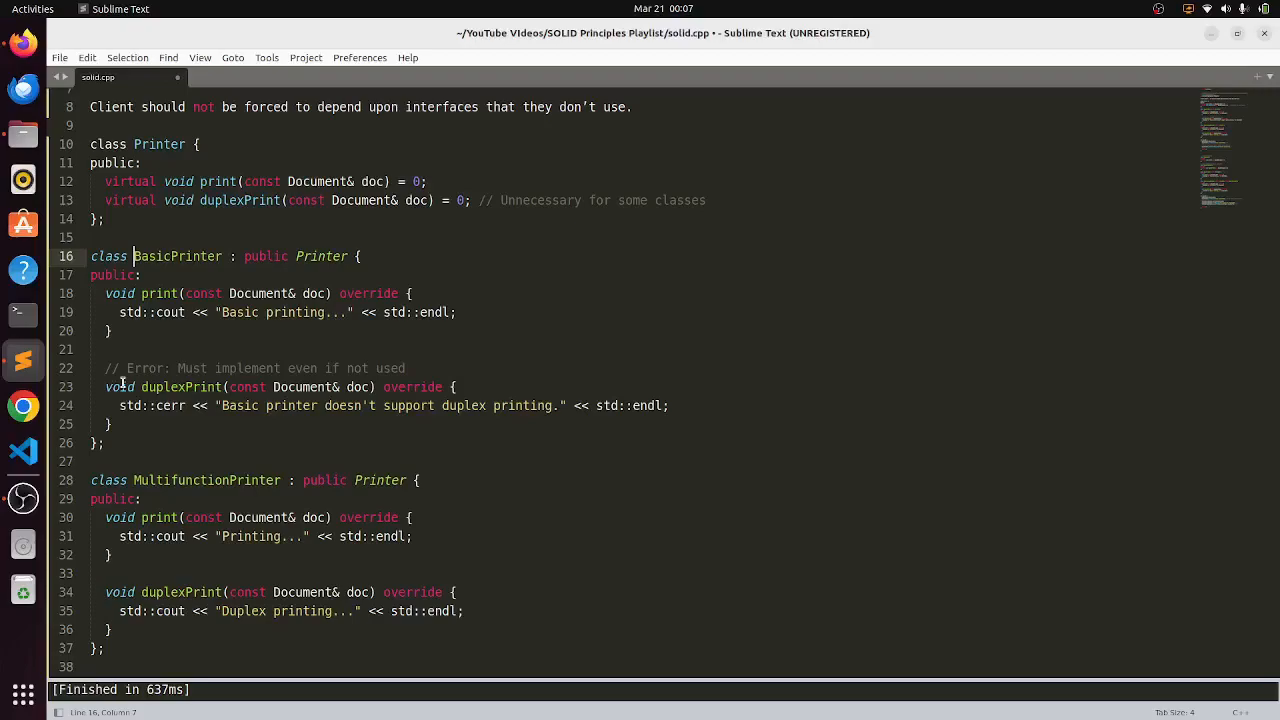
pyautogui.moveTo(139, 368); pyautogui.dragTo(112, 423)
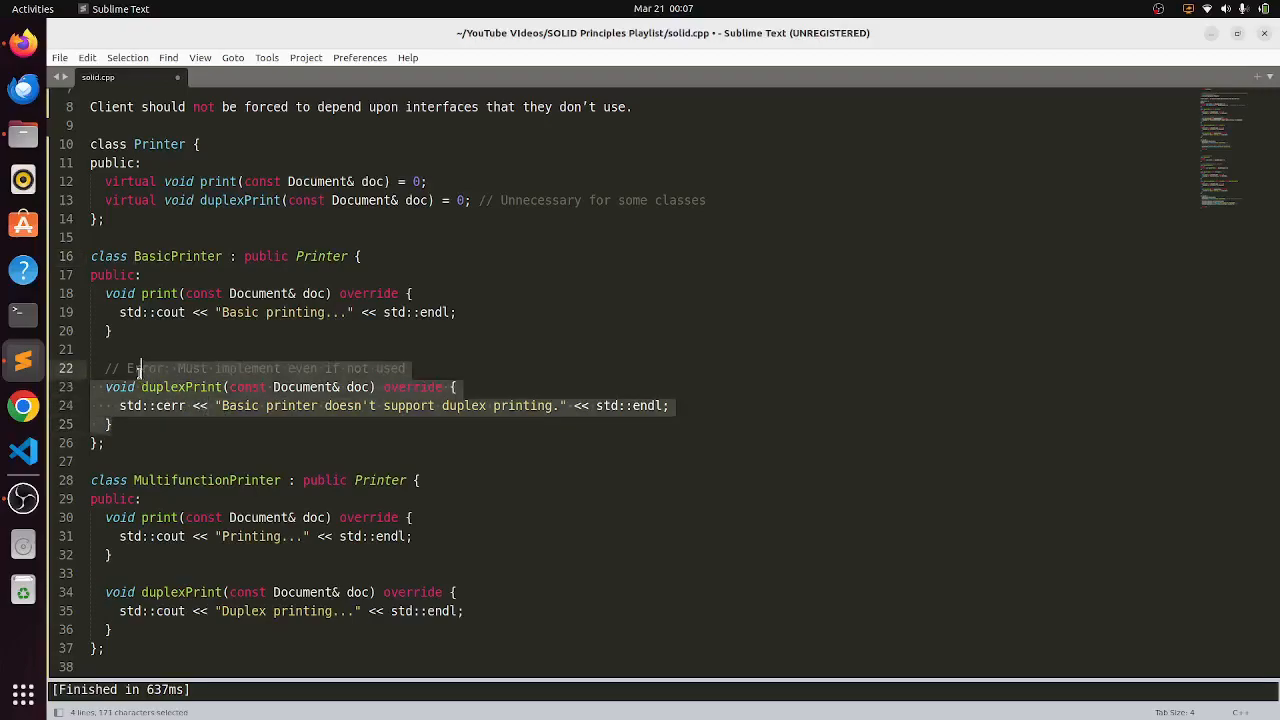
pyautogui.click(137, 368)
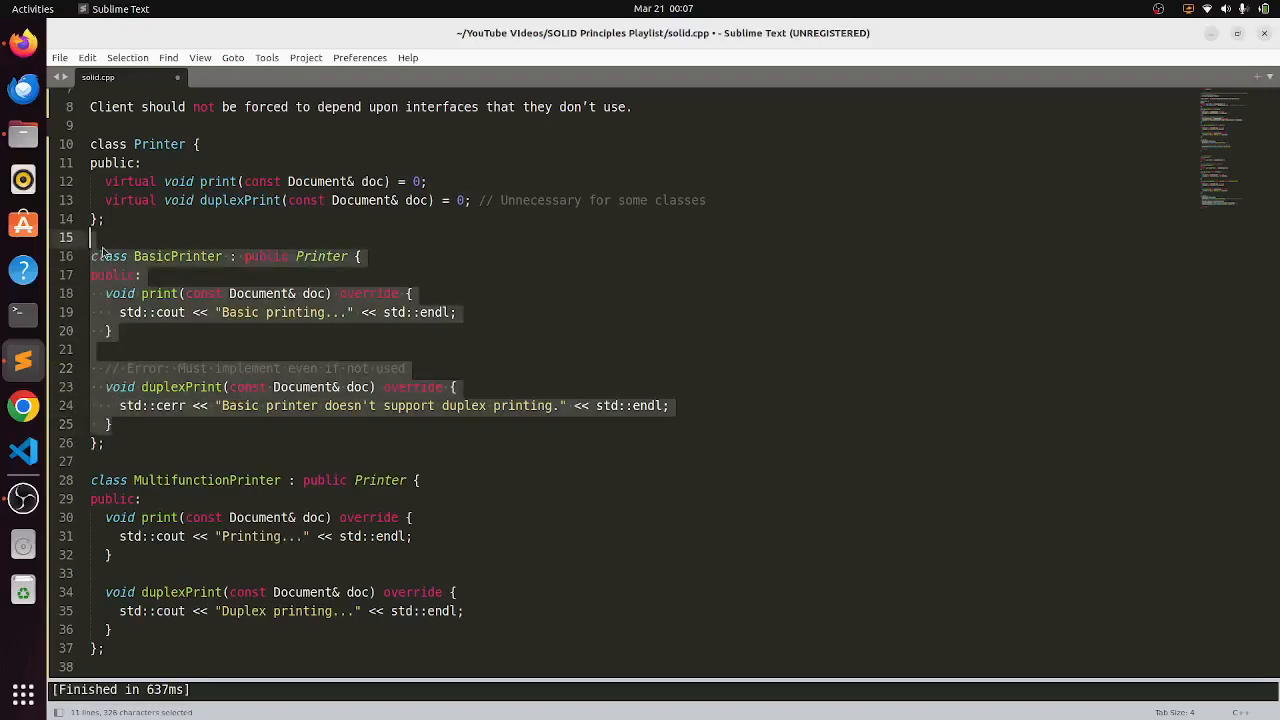
pyautogui.click(93, 237)
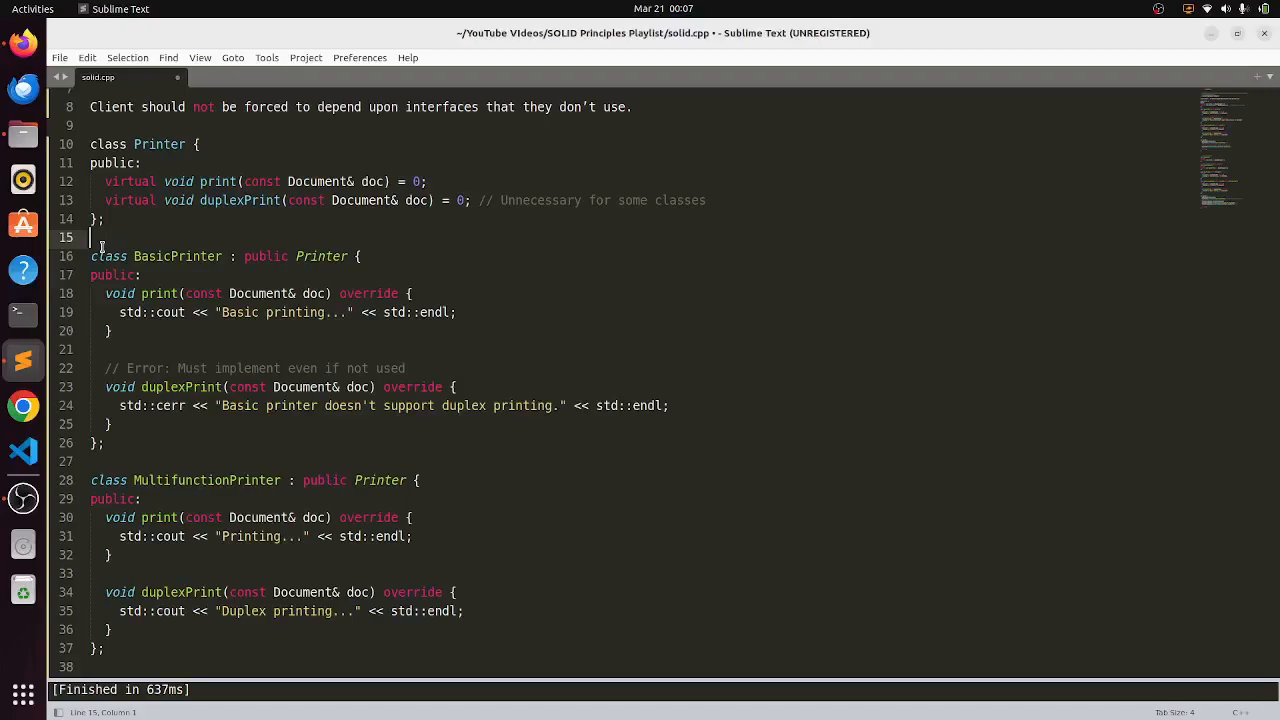
pyautogui.moveTo(279, 343)
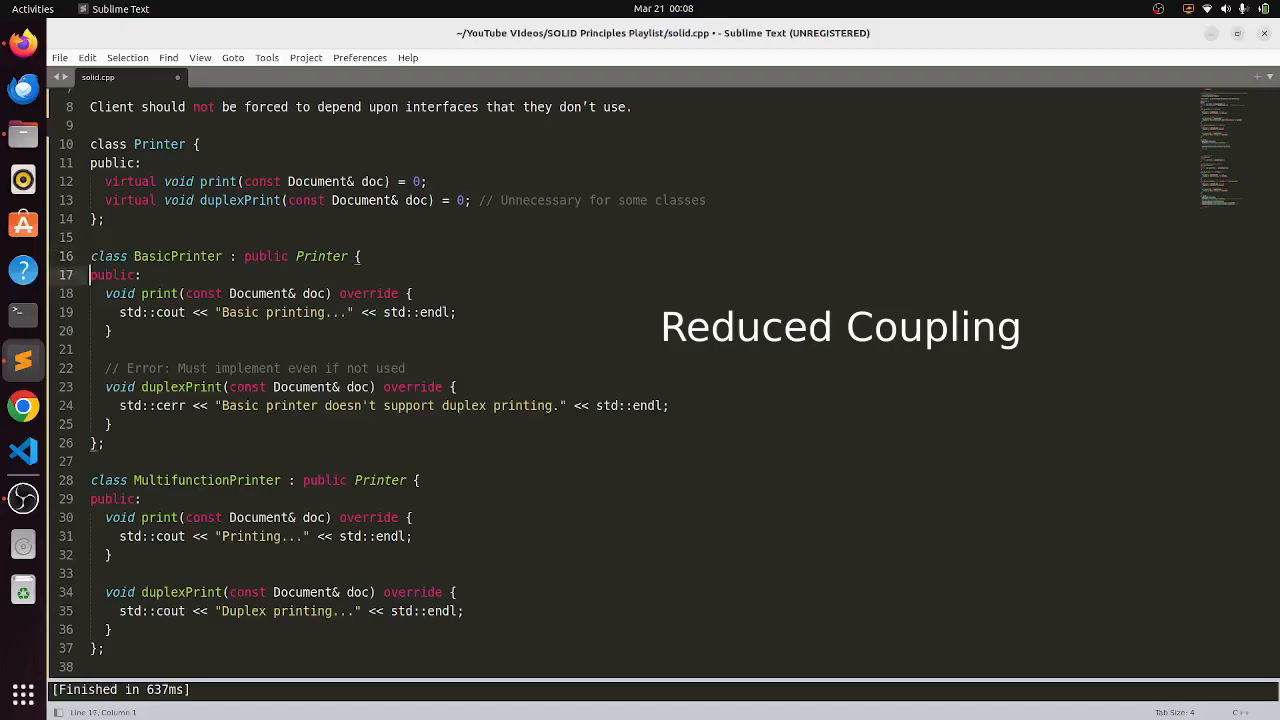
pyautogui.click(110, 424)
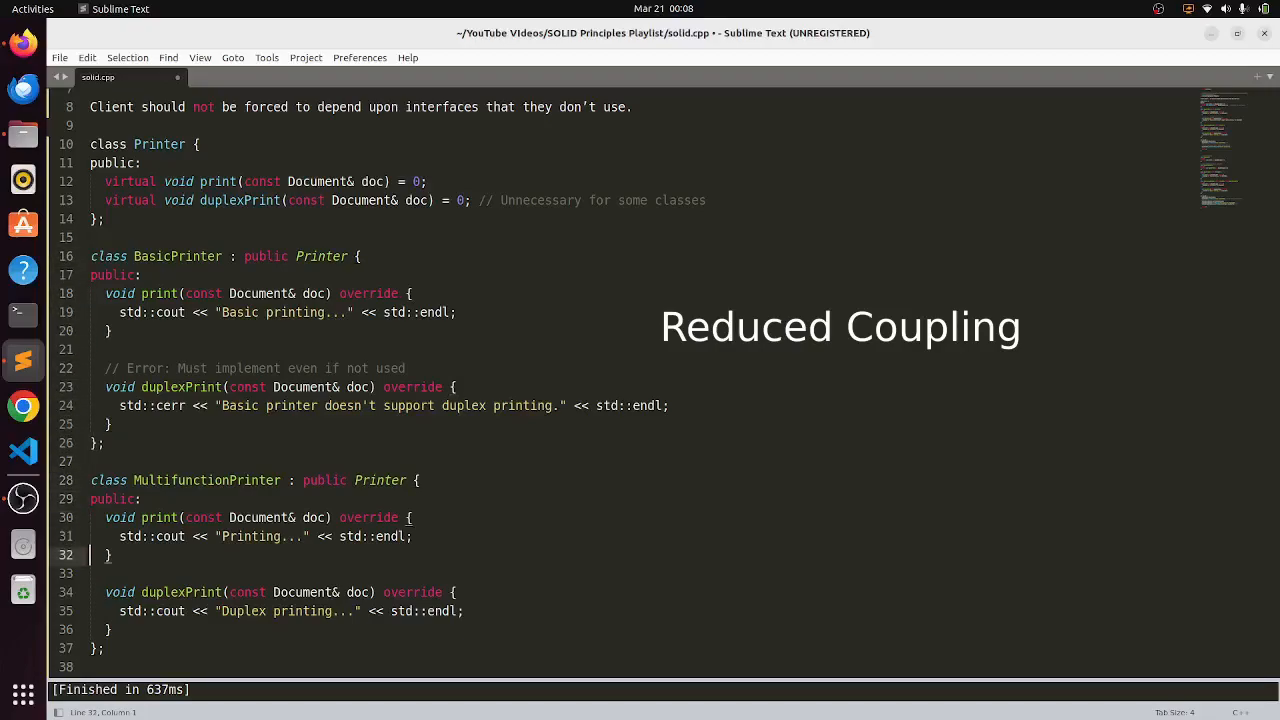
pyautogui.scroll(-3)
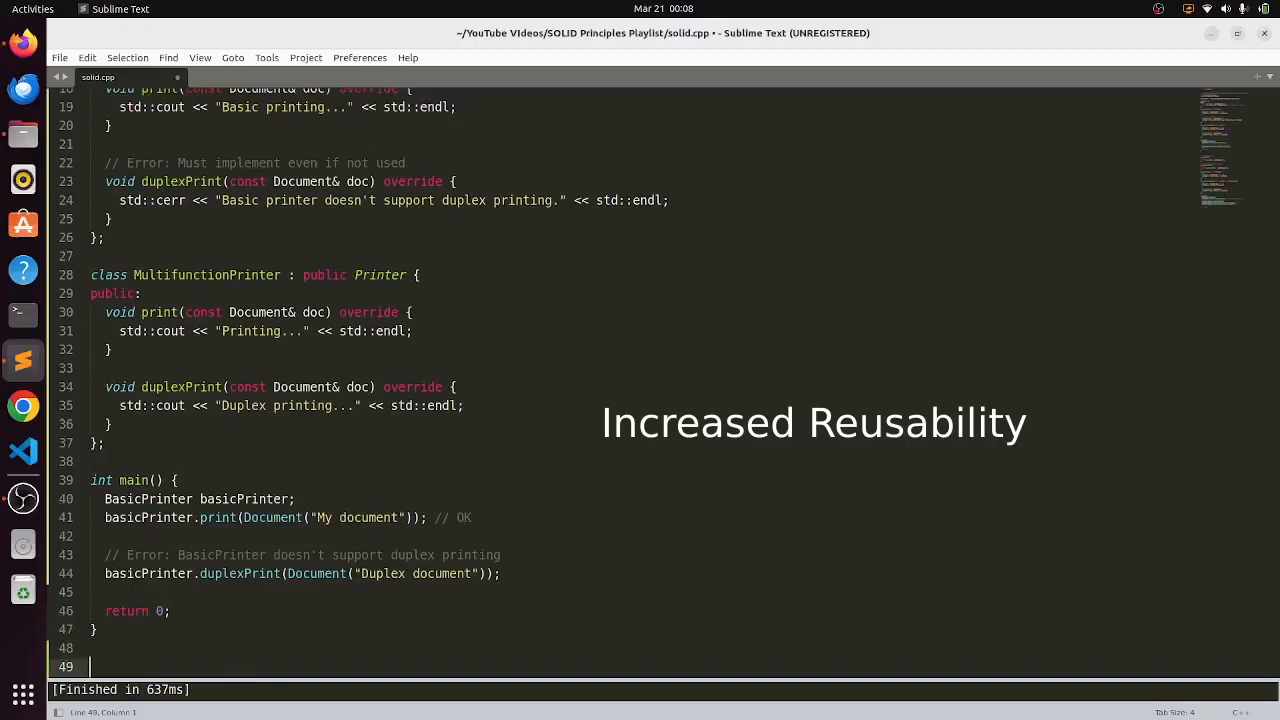
pyautogui.scroll(-3)
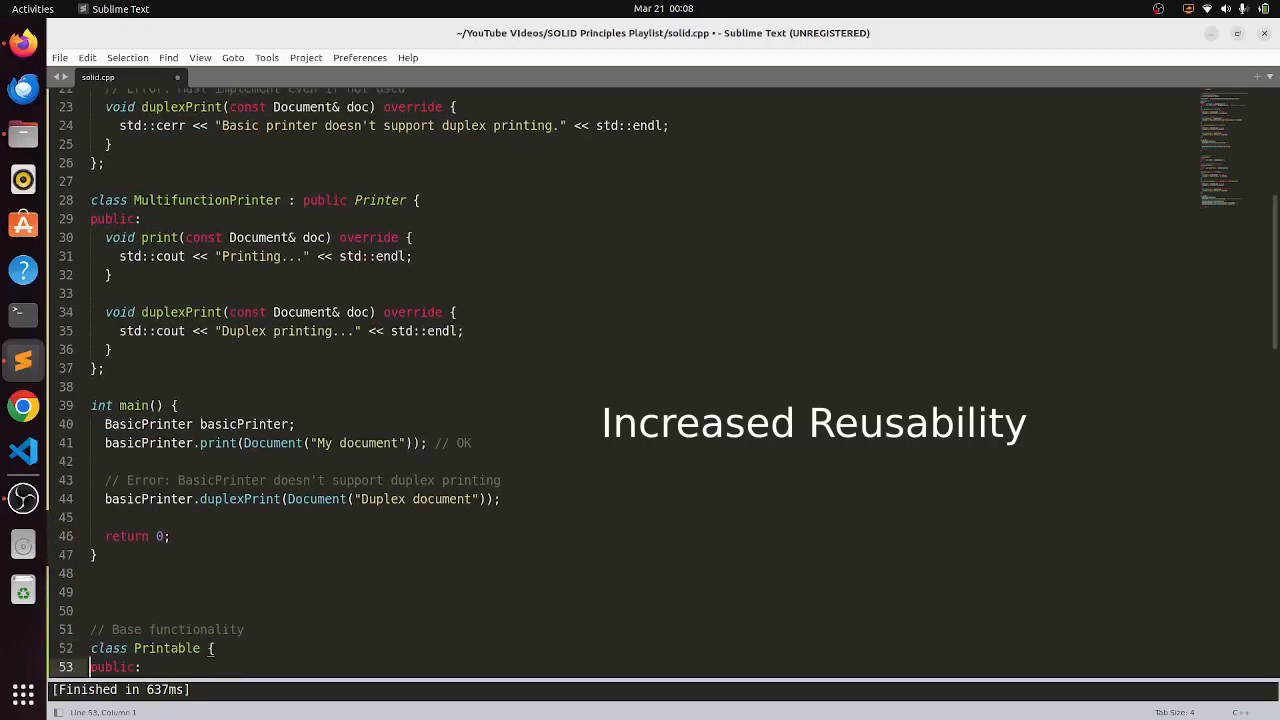
pyautogui.scroll(-3)
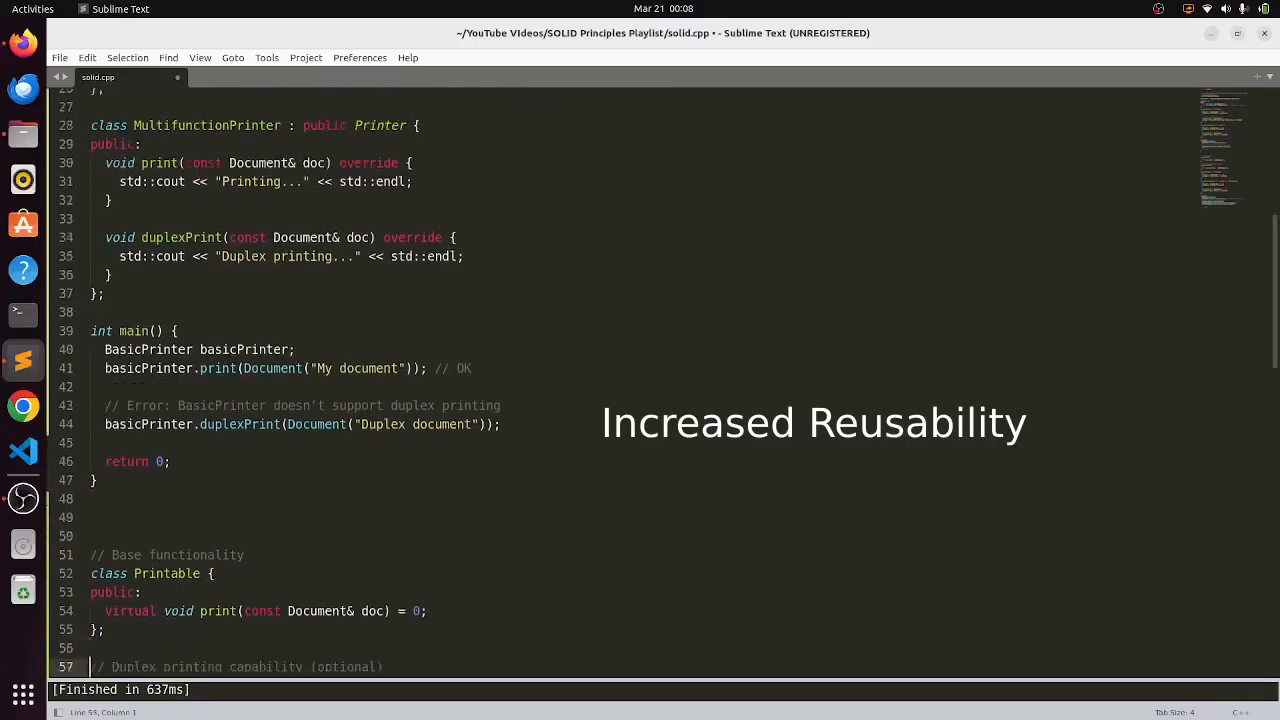
pyautogui.scroll(-3)
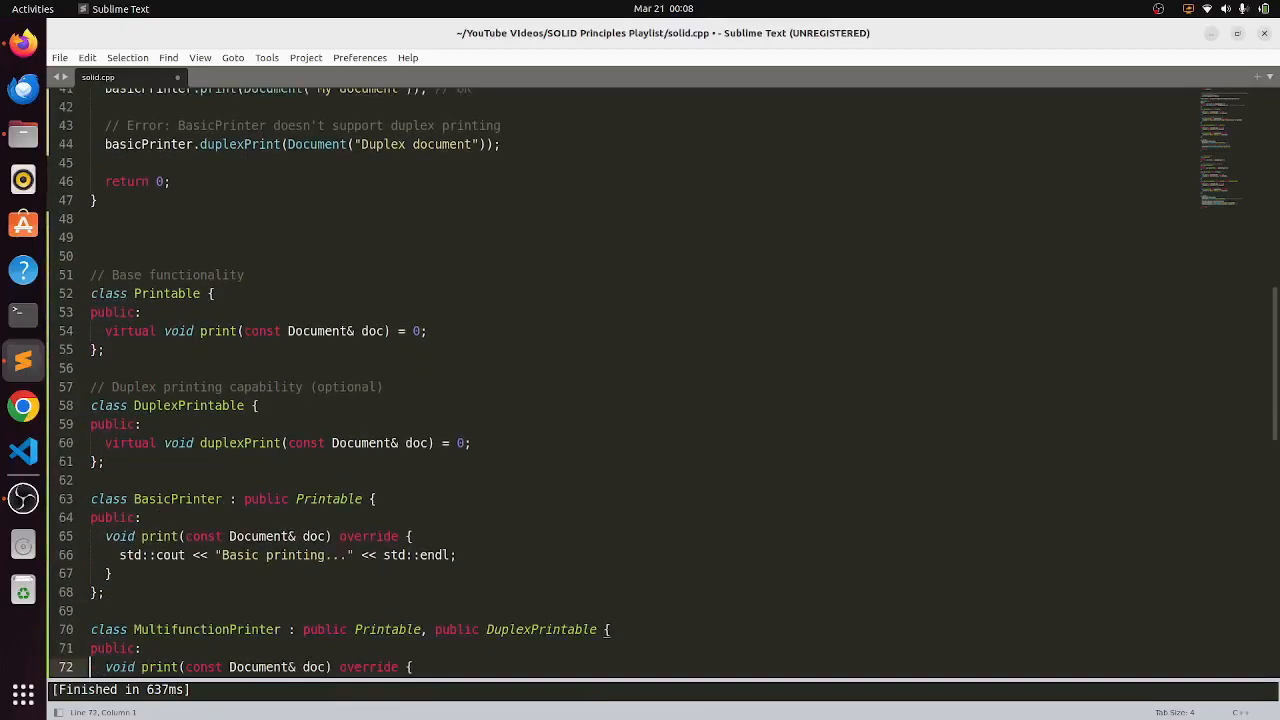
pyautogui.scroll(-3)
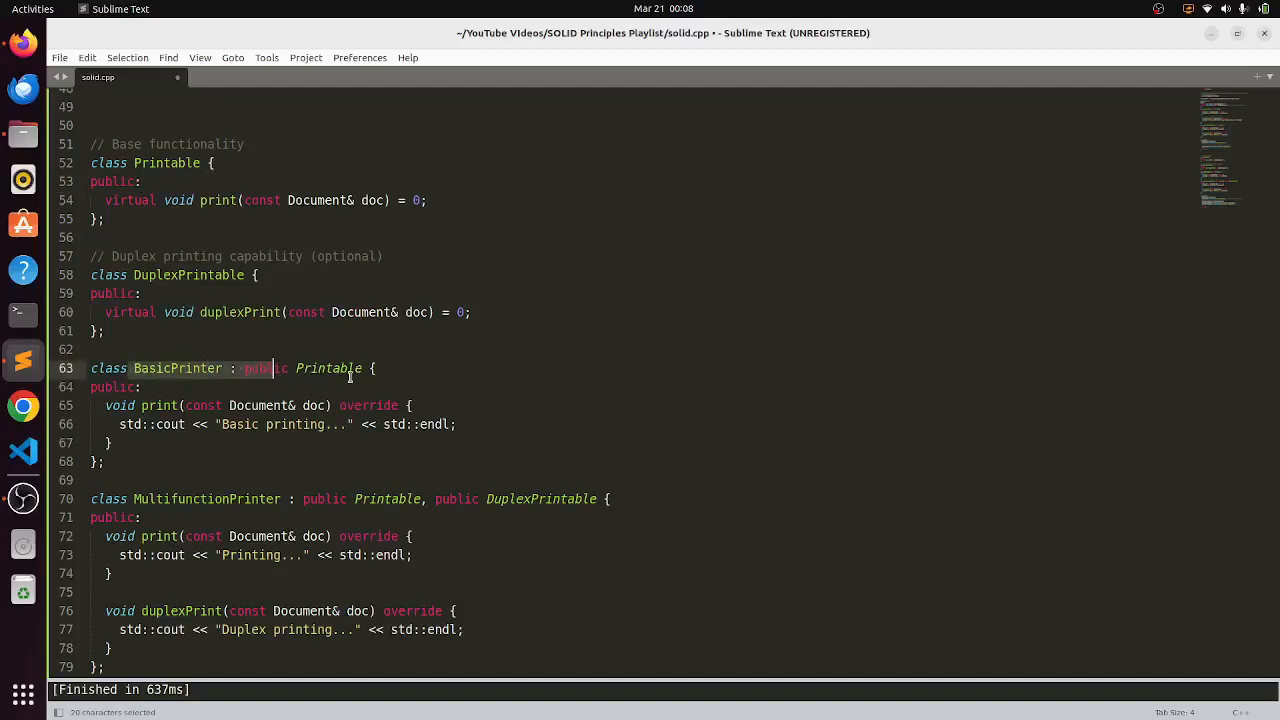
pyautogui.click(353, 368)
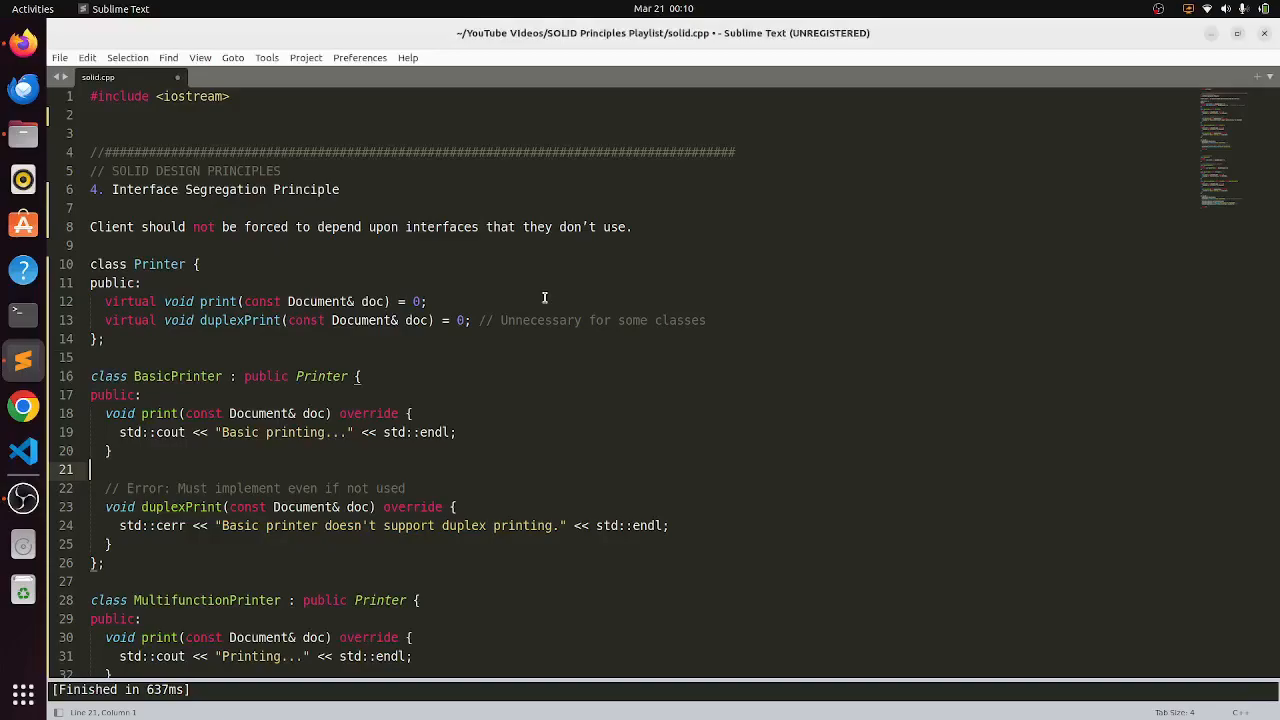
pyautogui.moveTo(755, 327)
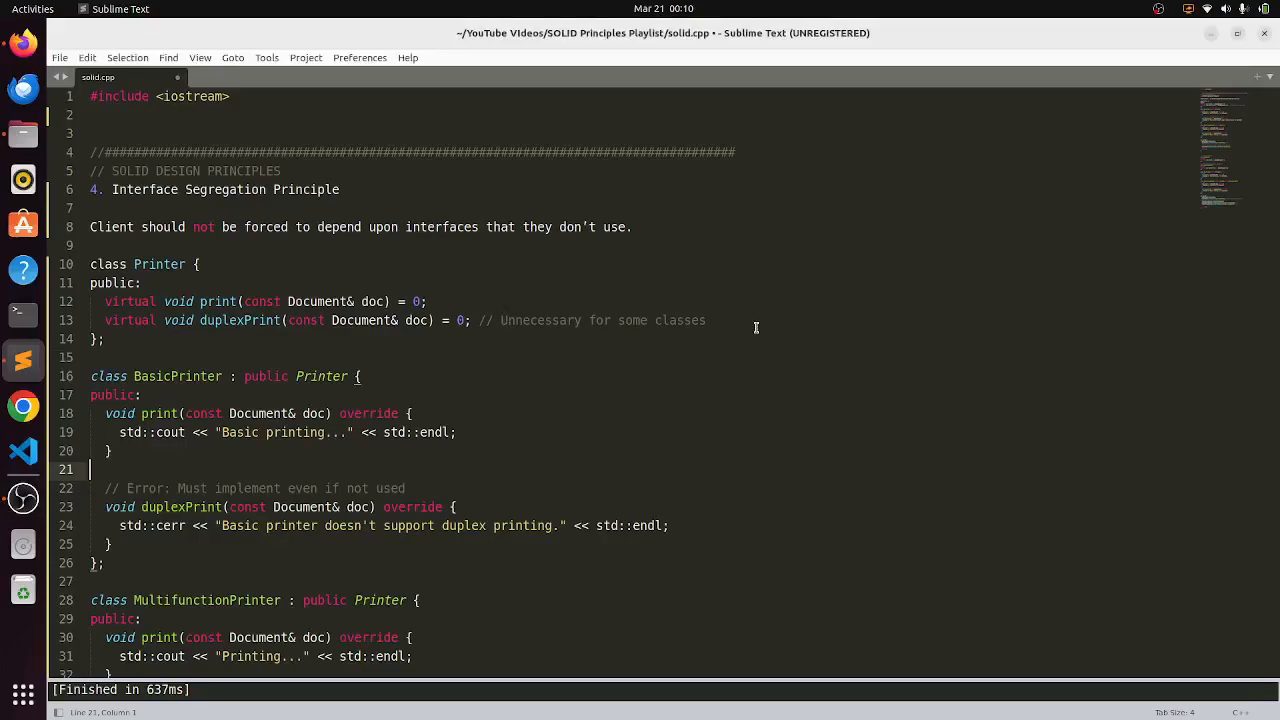
pyautogui.moveTo(559, 378)
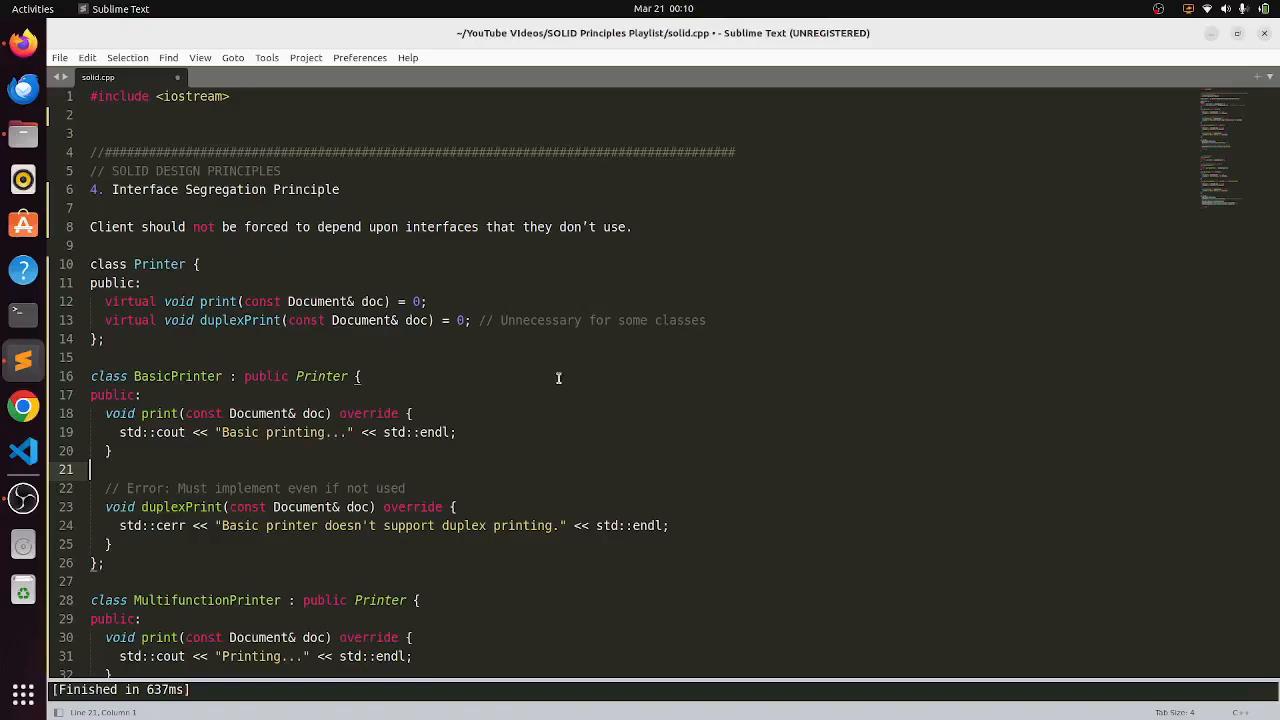
pyautogui.moveTo(668, 347)
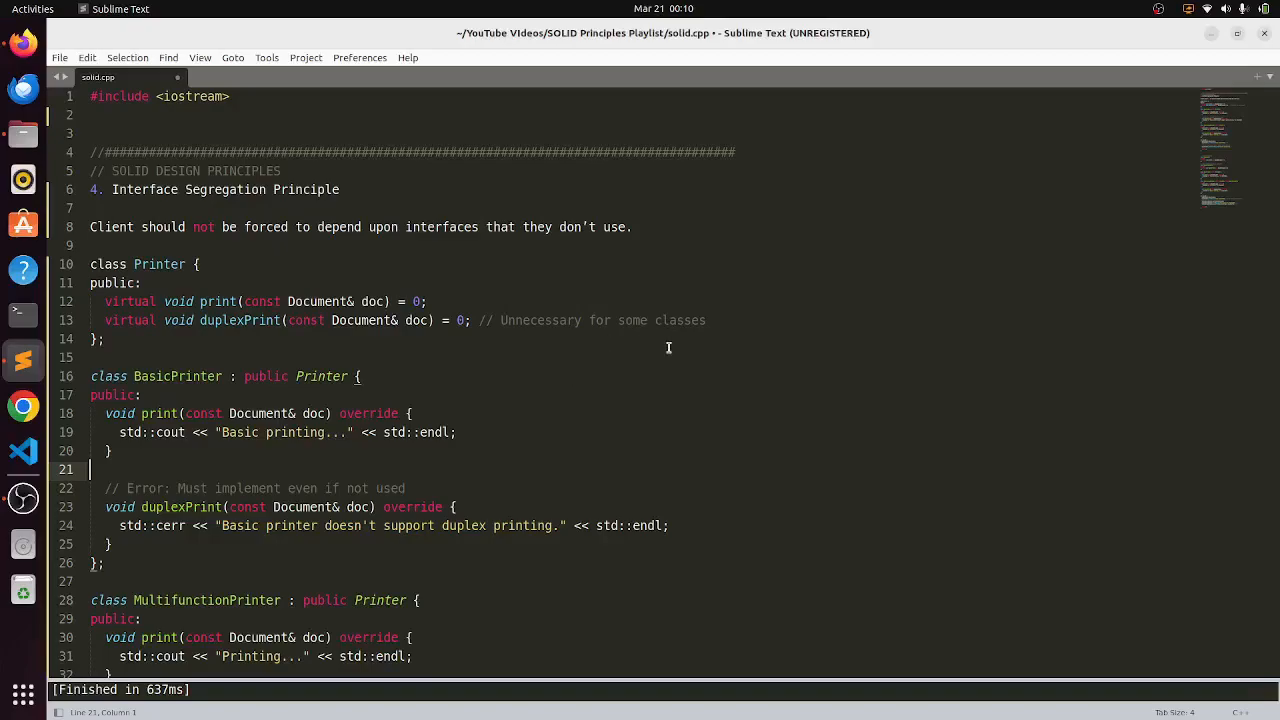
pyautogui.moveTo(626, 395)
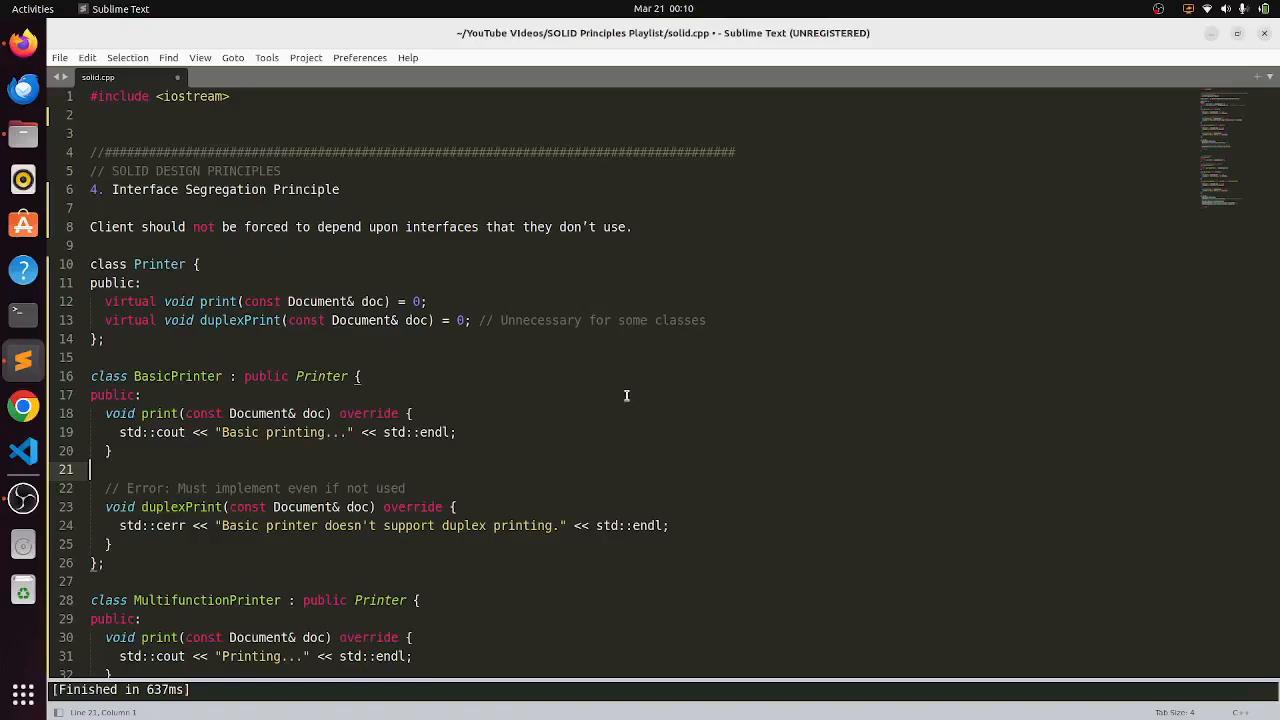
pyautogui.click(410, 413)
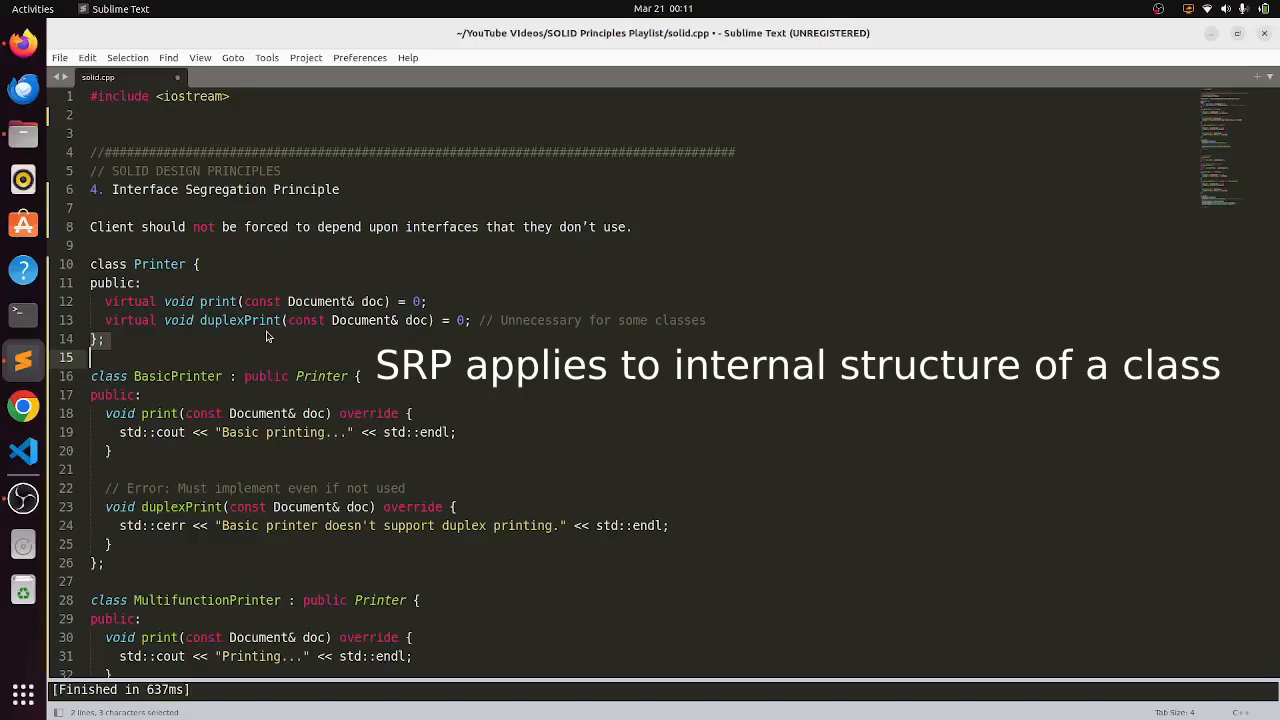
pyautogui.moveTo(309, 345)
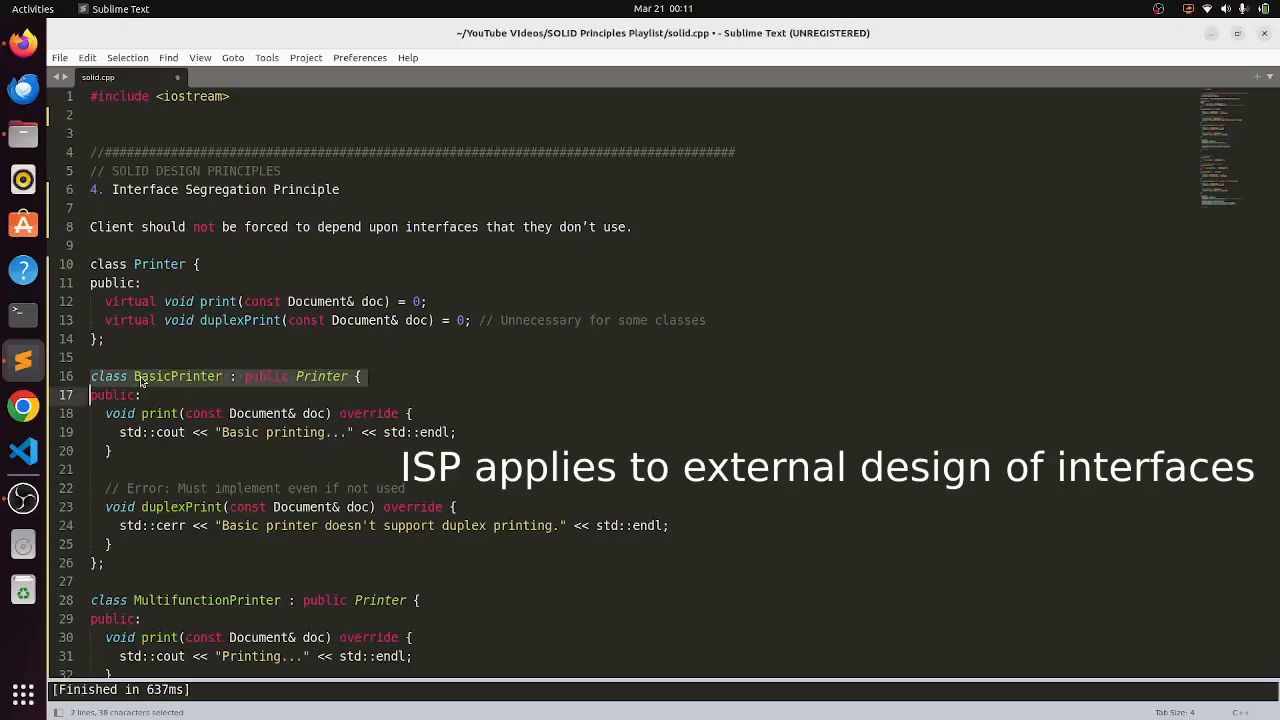
pyautogui.click(140, 376)
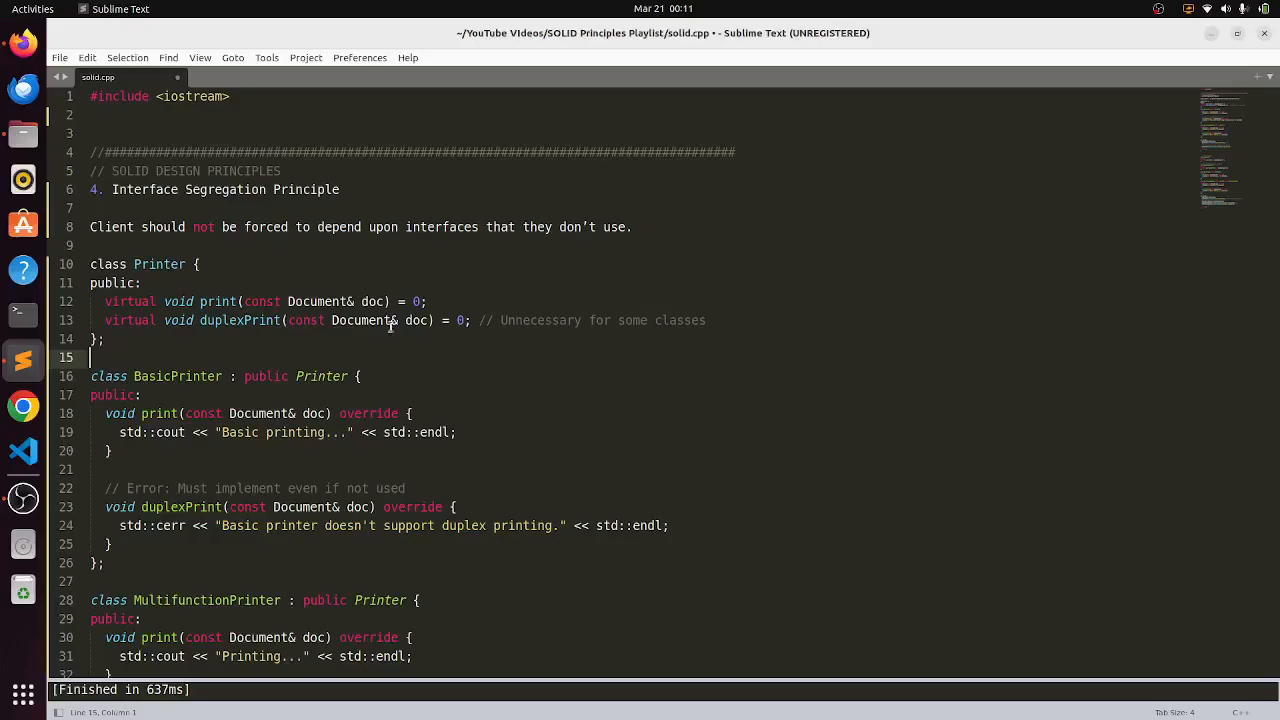
pyautogui.moveTo(525, 345)
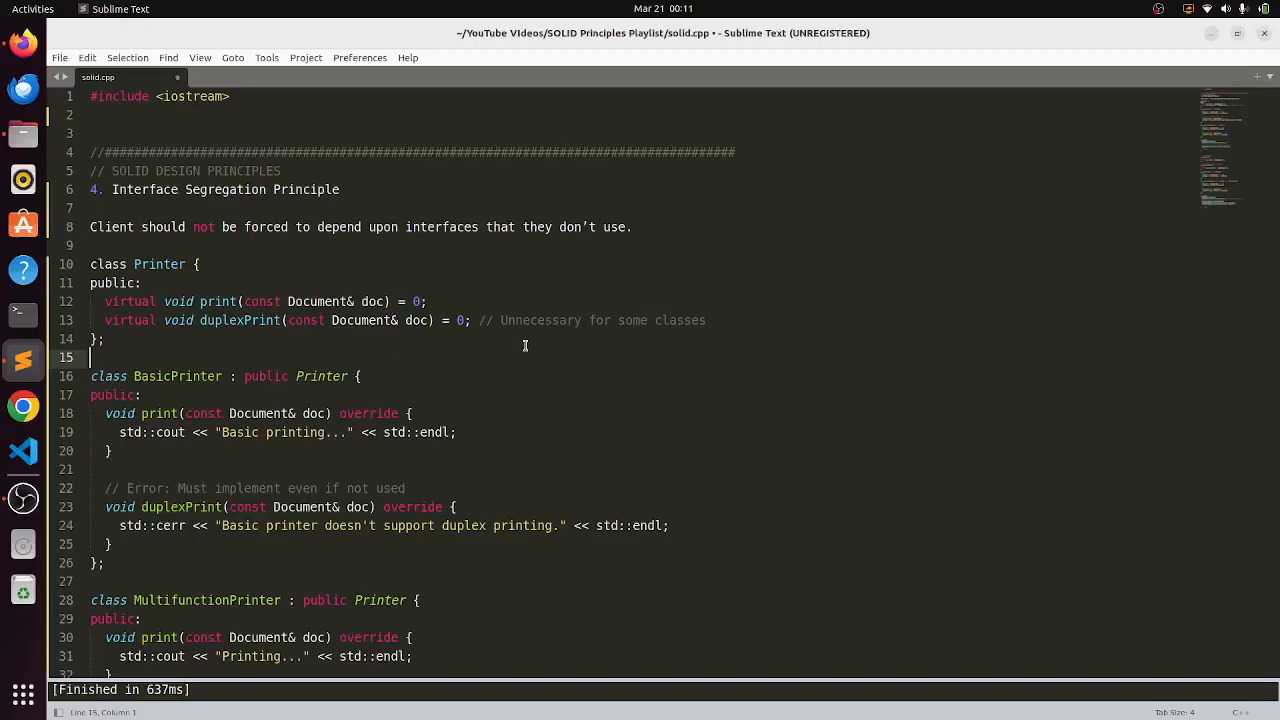
pyautogui.moveTo(622, 364)
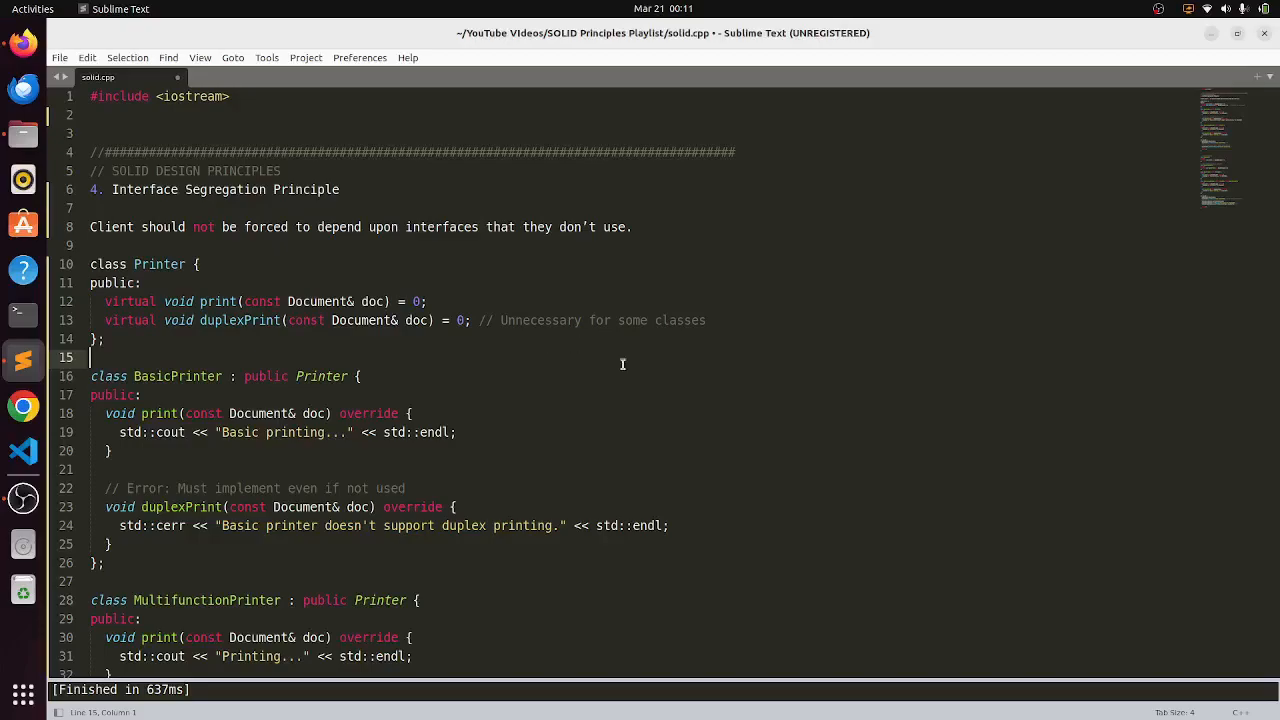
pyautogui.moveTo(519, 412)
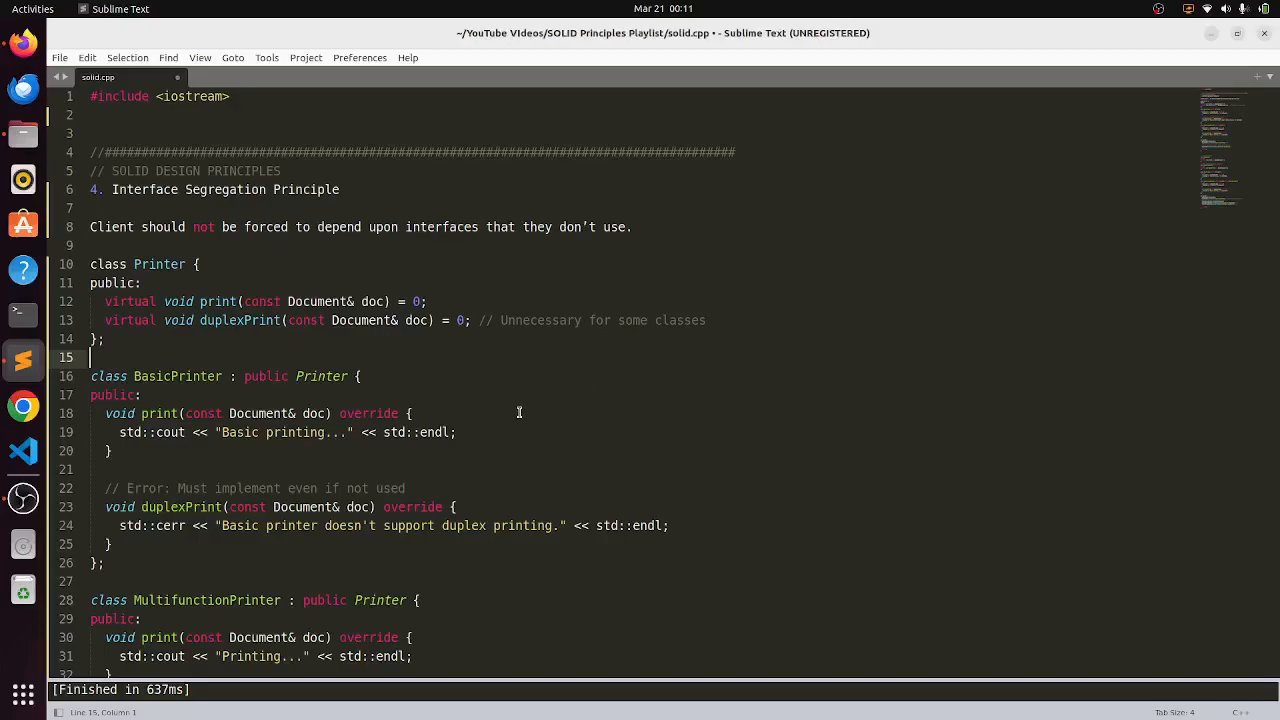
pyautogui.moveTo(473, 432)
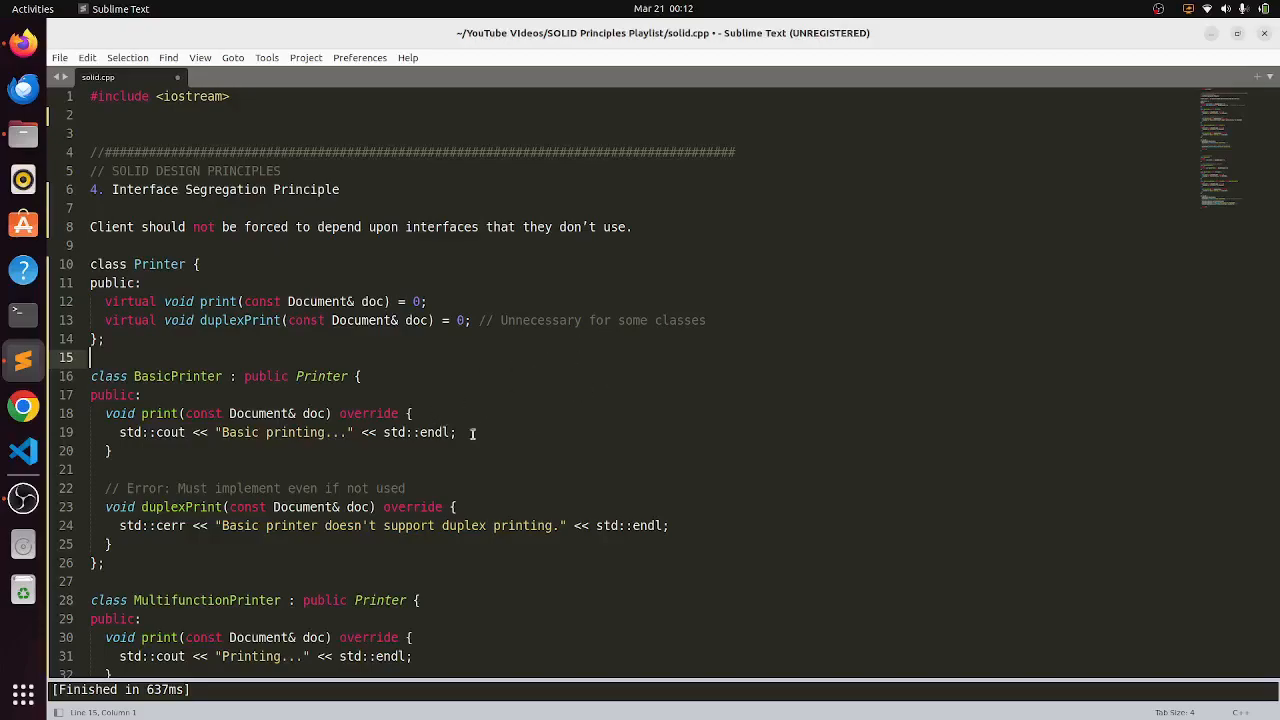
pyautogui.moveTo(677, 342)
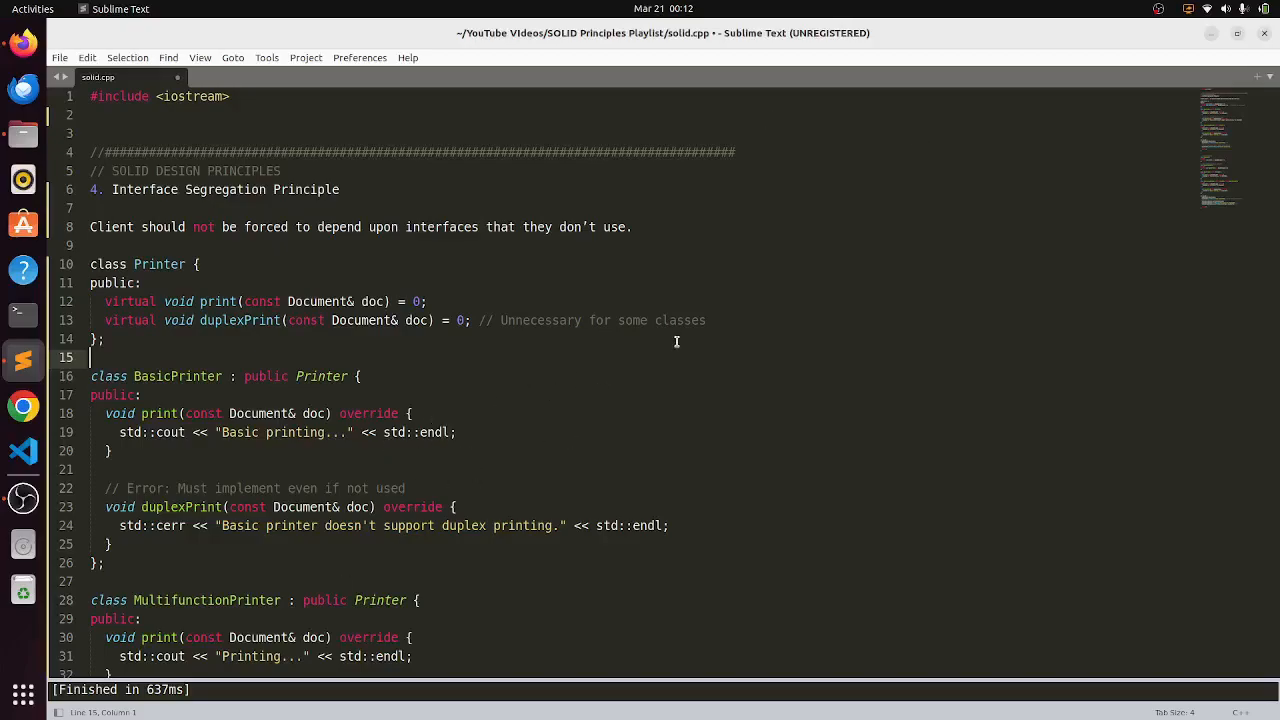